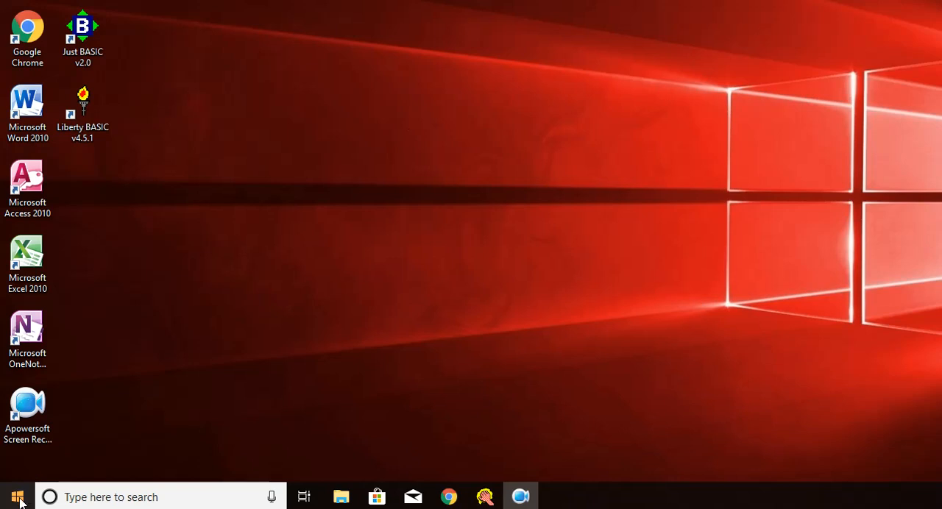
Launch Liberty BASIC v4.5.1 by searching 'li' from the Start menu
click(18, 497)
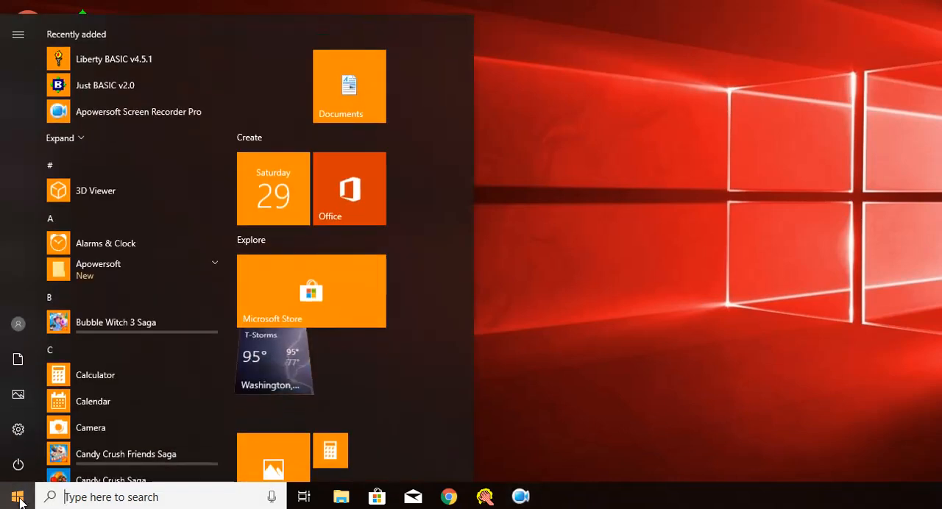
text(li)
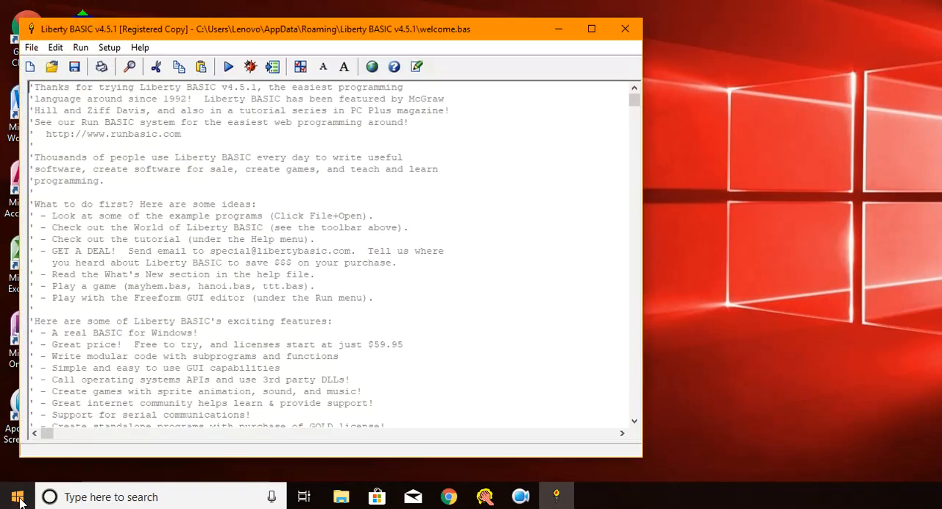
mouse_move(6, 372)
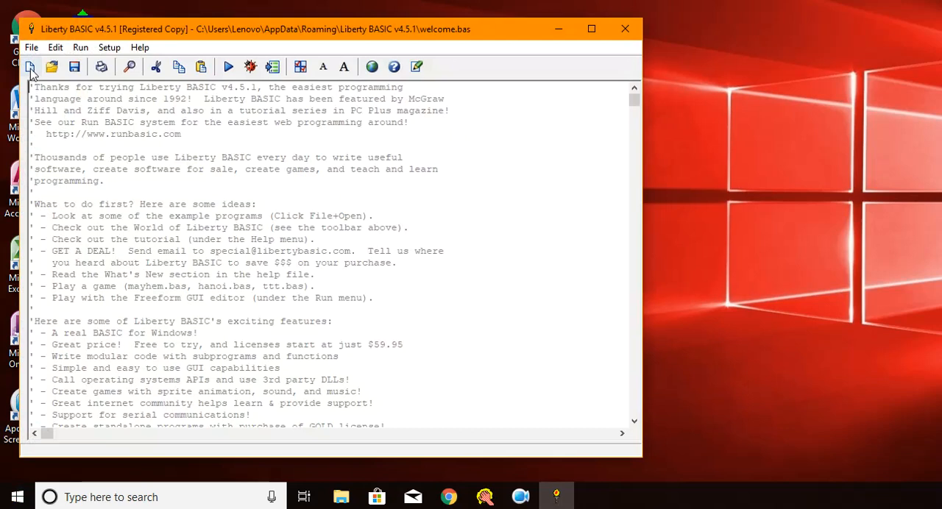
Create a new program containing 'print 3', run it, and close the output
click(30, 66)
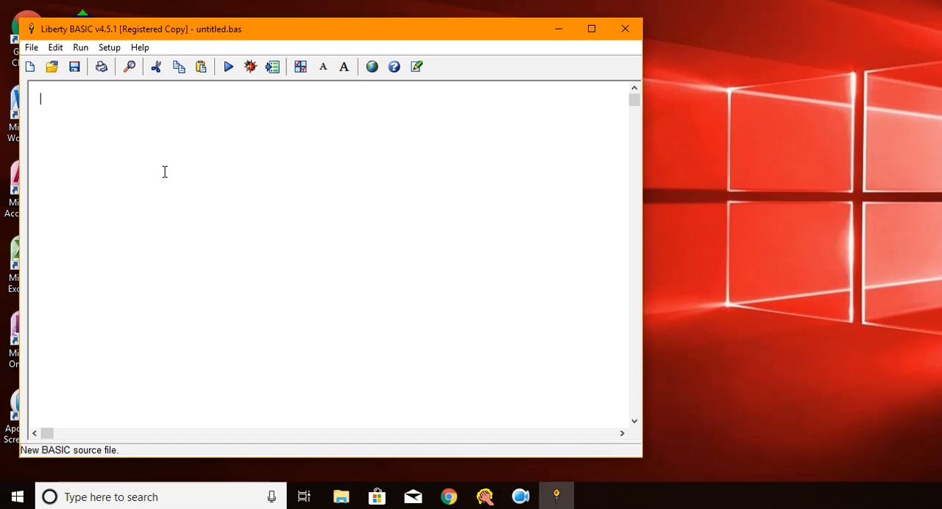
text(print)
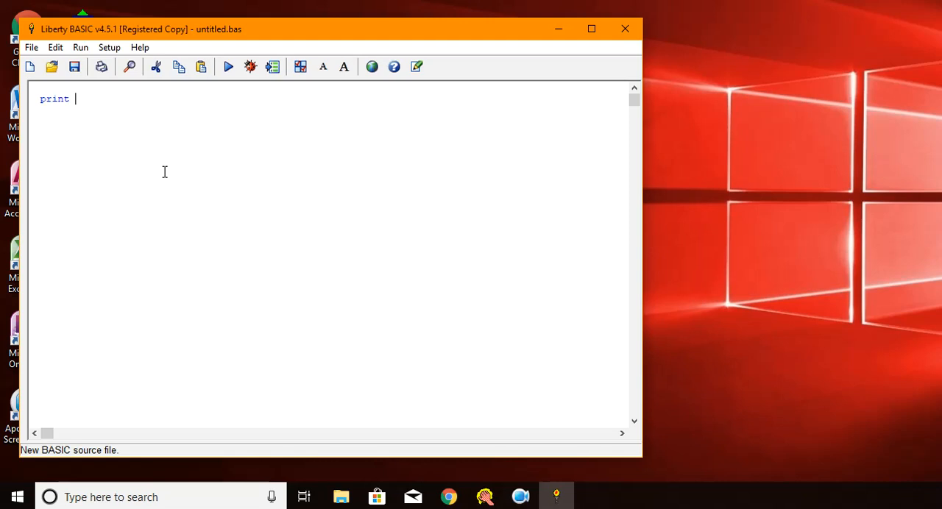
text(3)
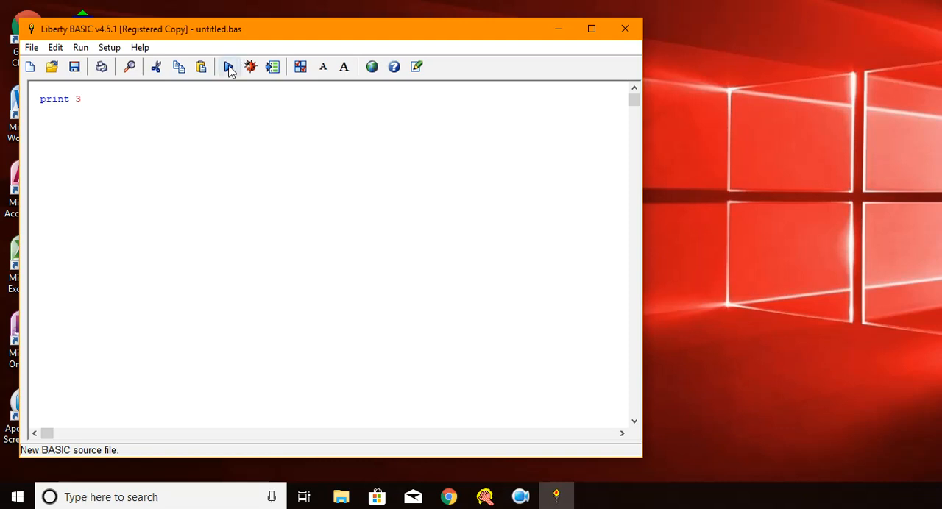
click(230, 67)
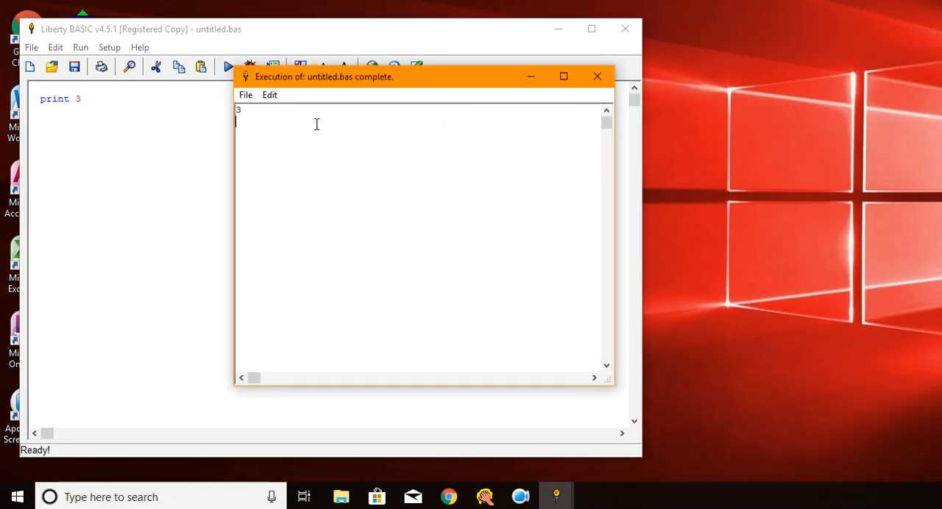
mouse_move(511, 123)
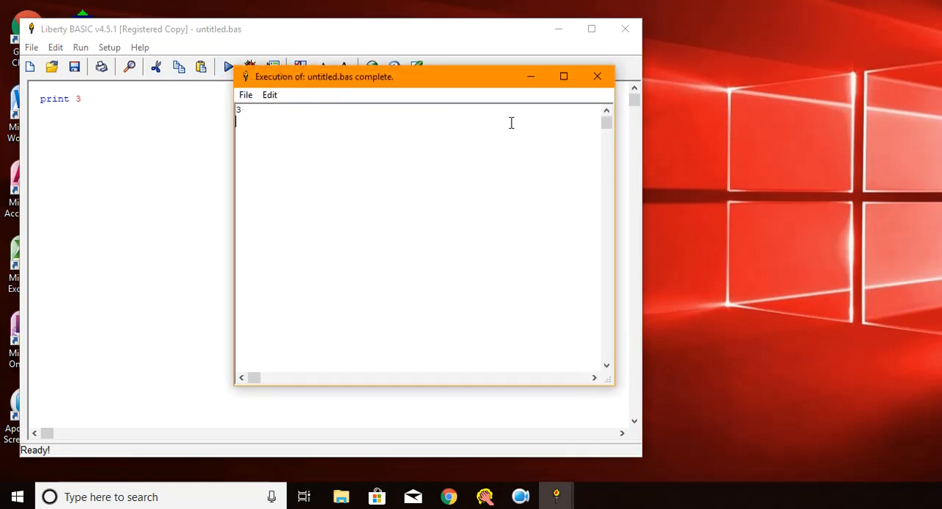
click(596, 75)
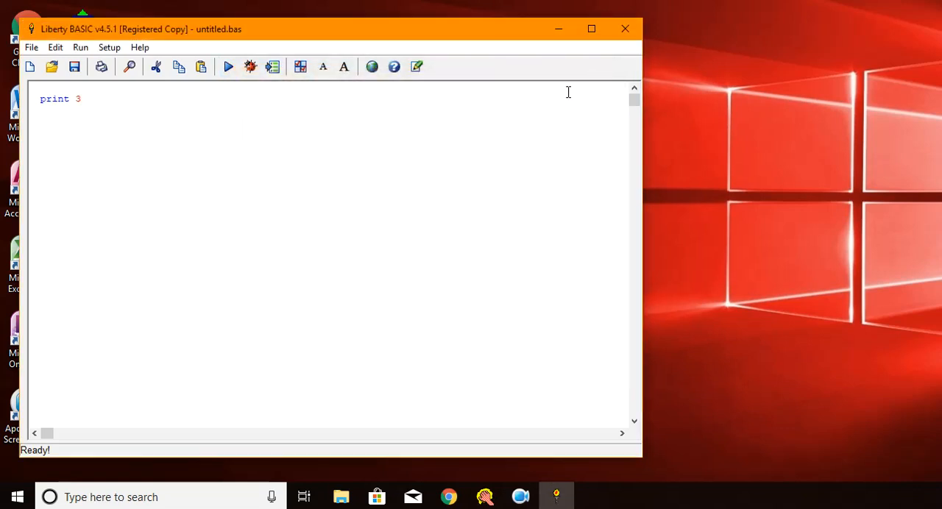
mouse_move(178, 118)
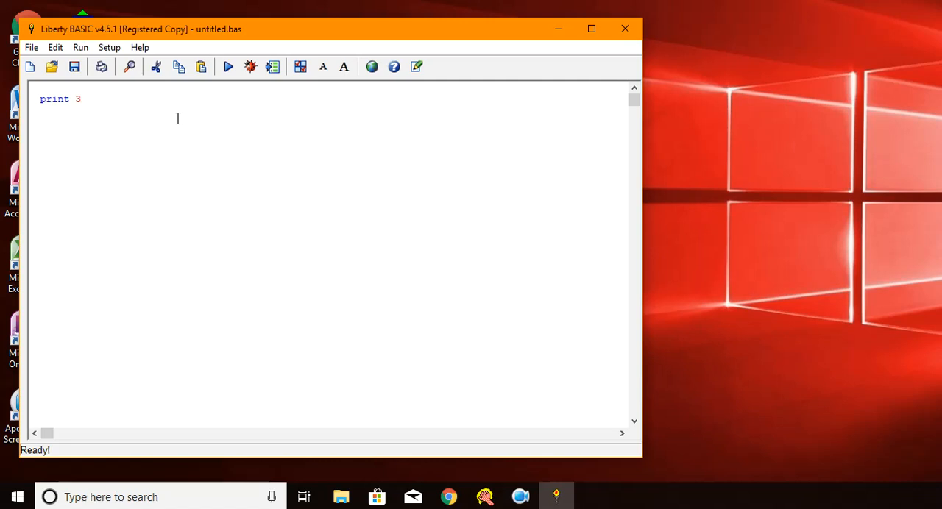
Append ', 4, 5' to the print line, run it, and close the output
text(, 4)
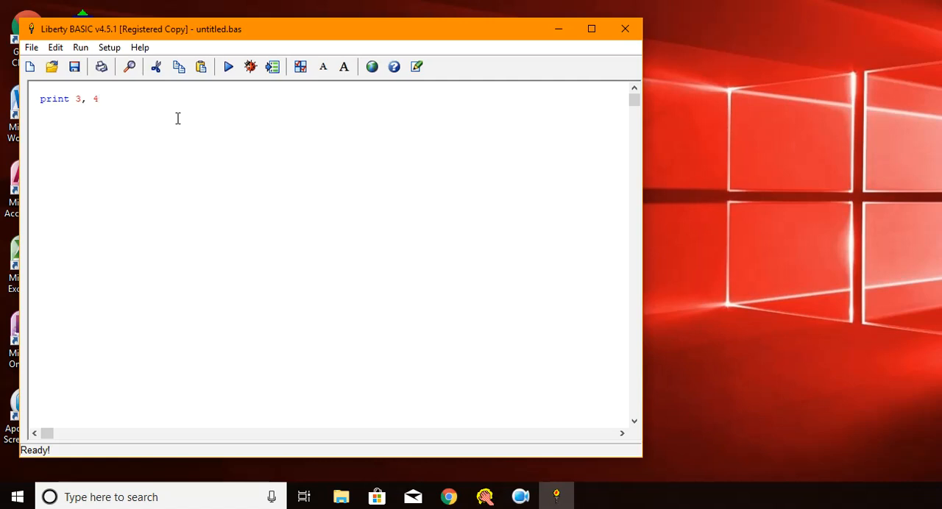
text(, 5)
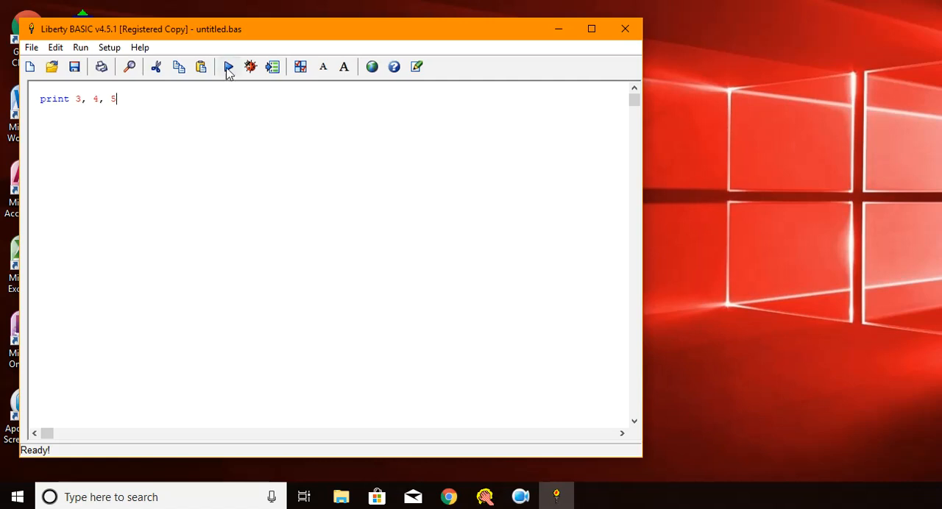
click(229, 66)
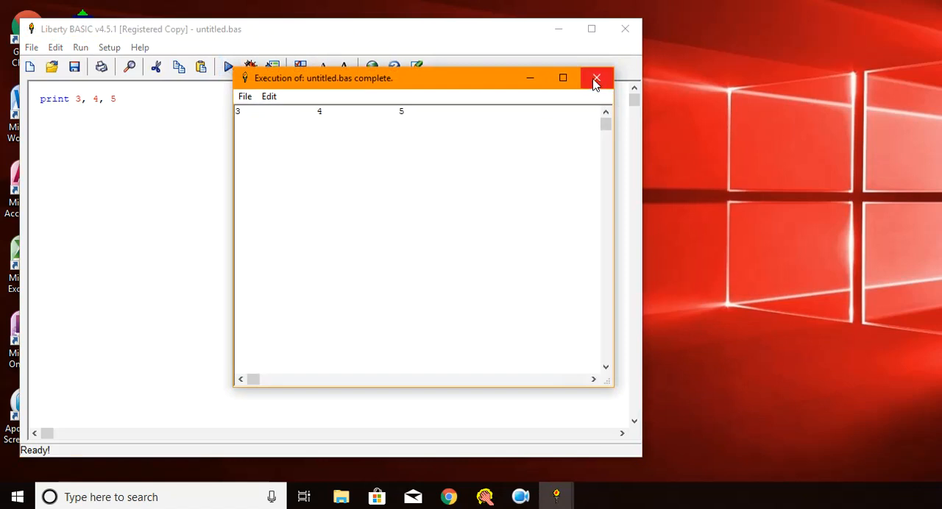
click(596, 78)
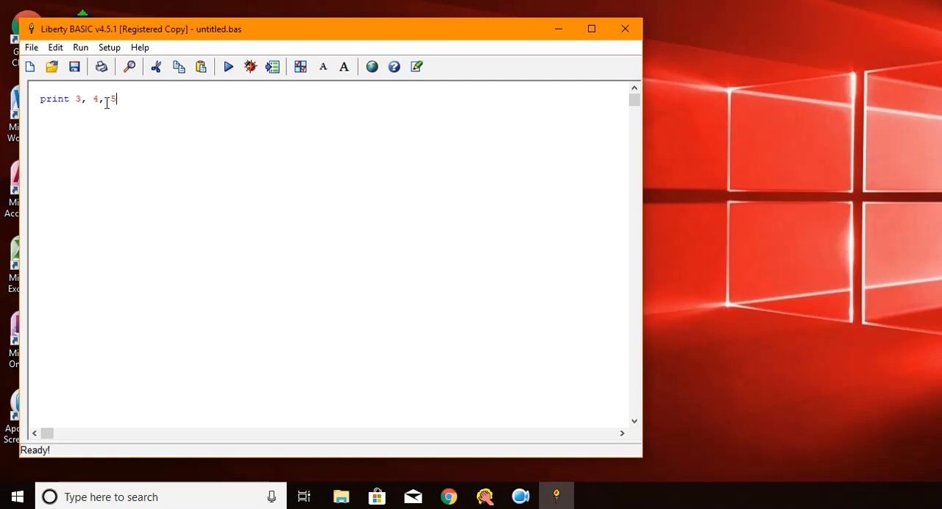
Append ', 3+4' to the print line, run to see 7, and close the output
text(,)
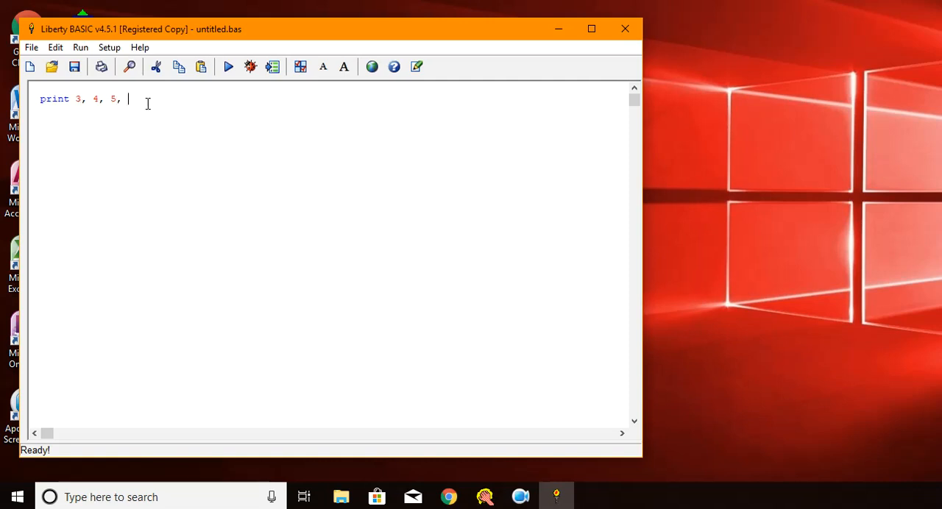
text(3)
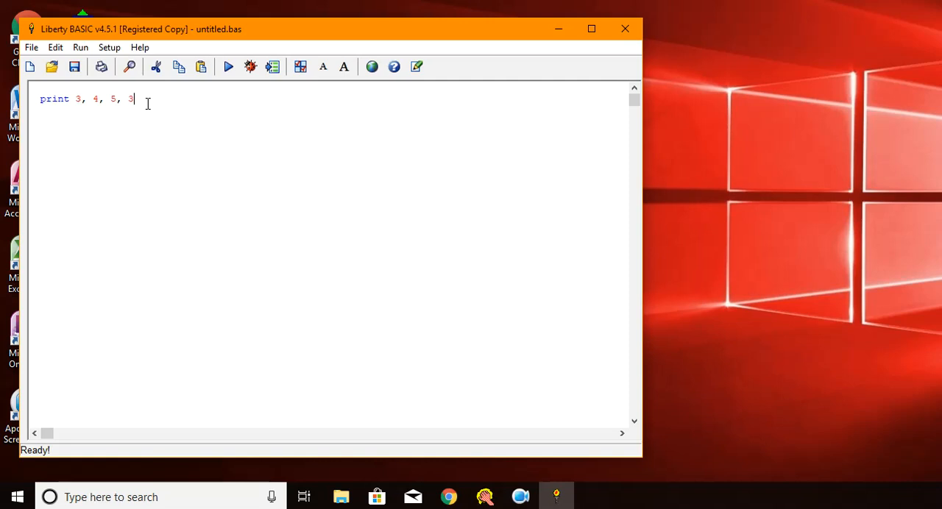
text(+4)
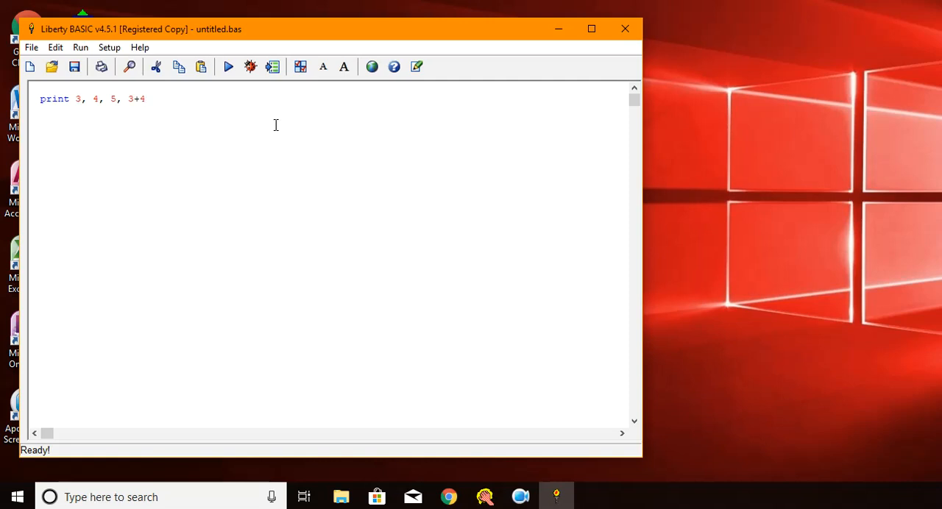
click(228, 67)
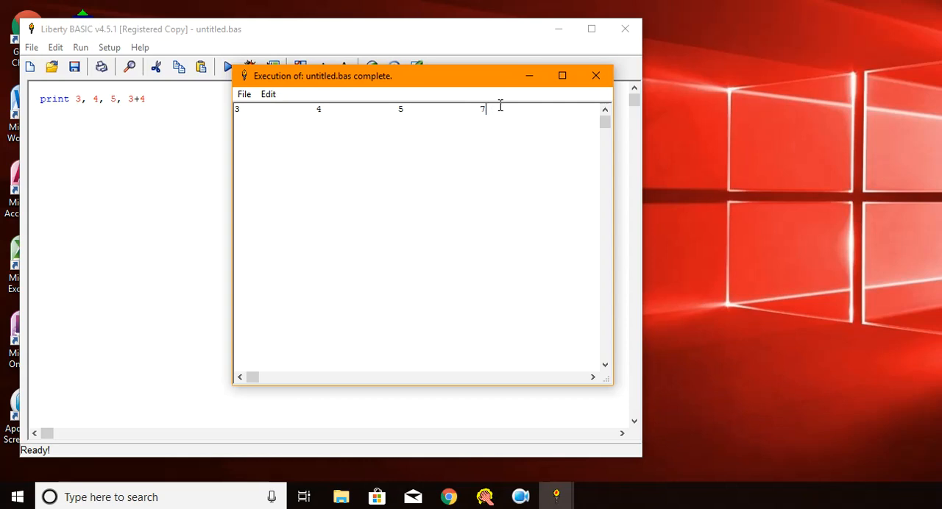
click(595, 75)
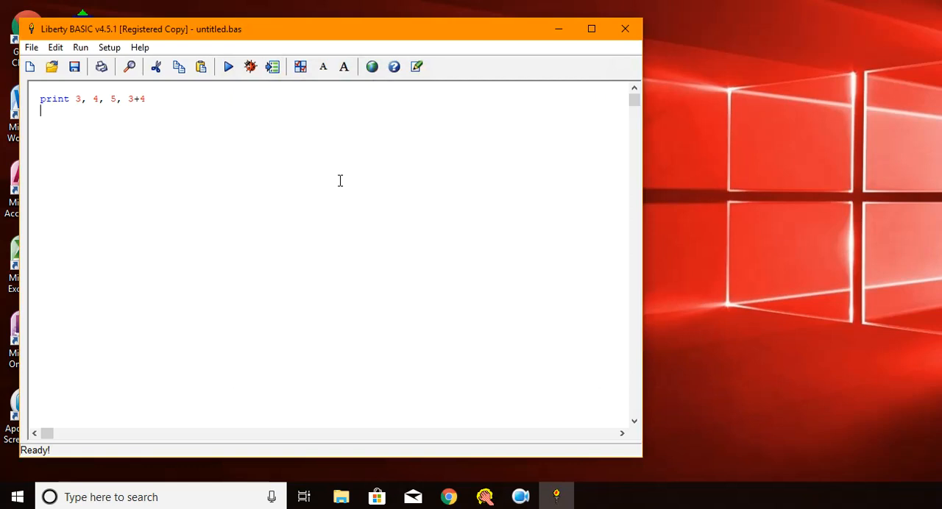
Add the line print "Hello, world!", run it, and close the output
text(print)
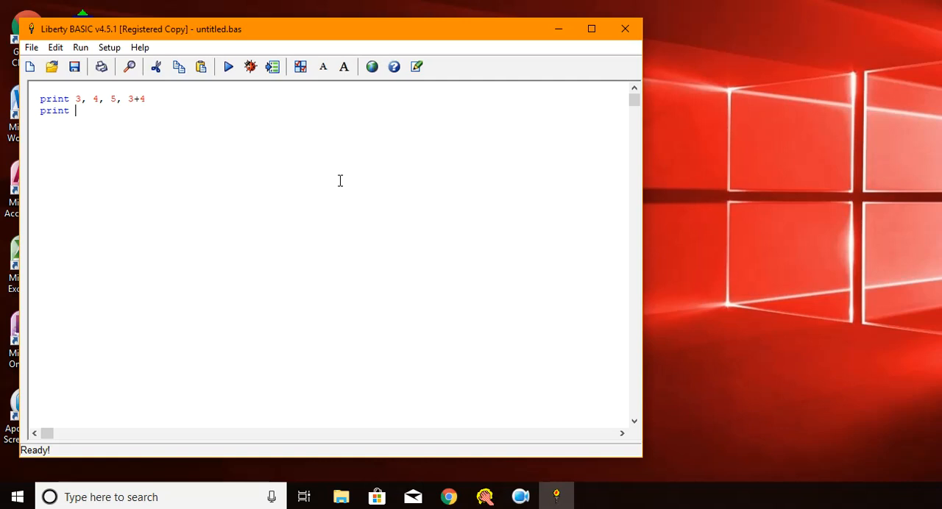
text(")
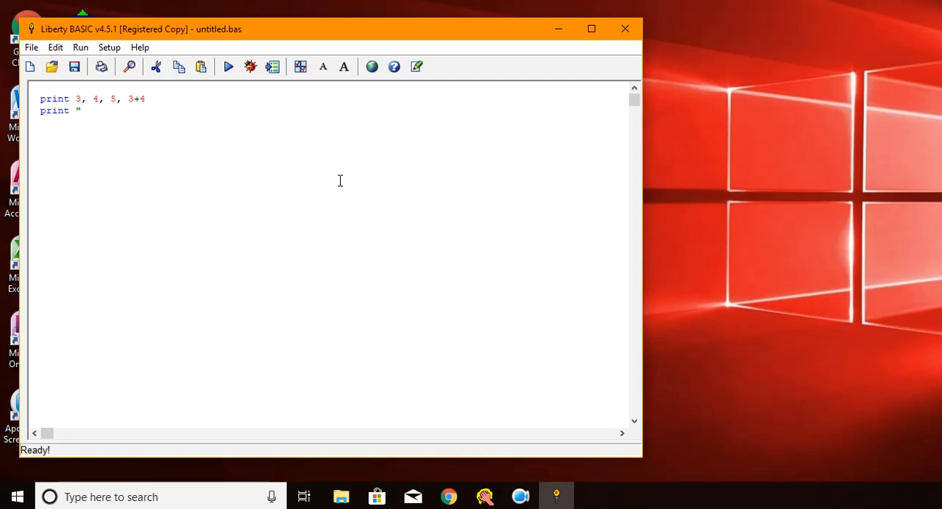
text(Hello)
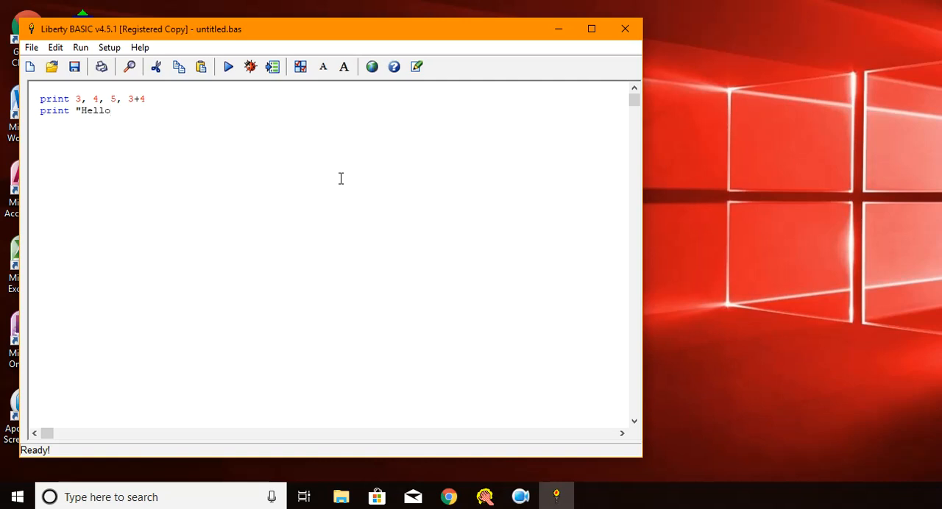
text(, world)
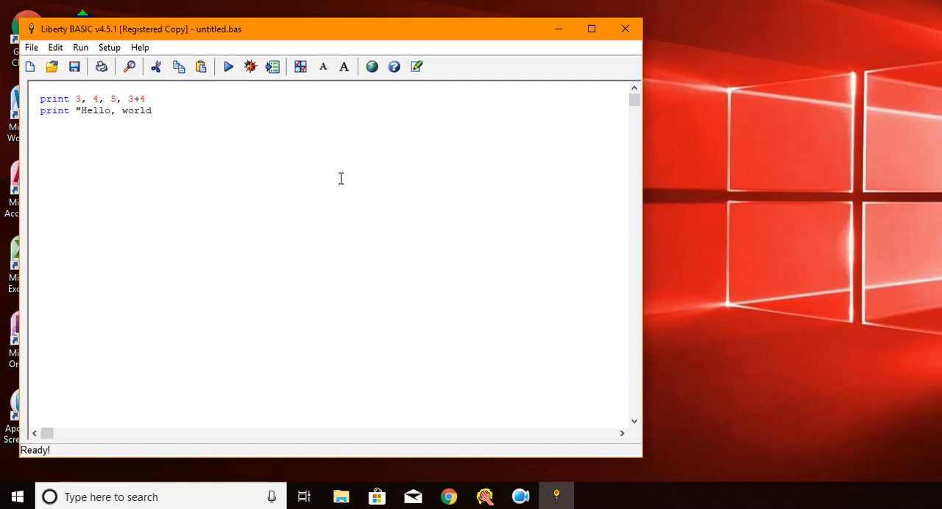
text(!")
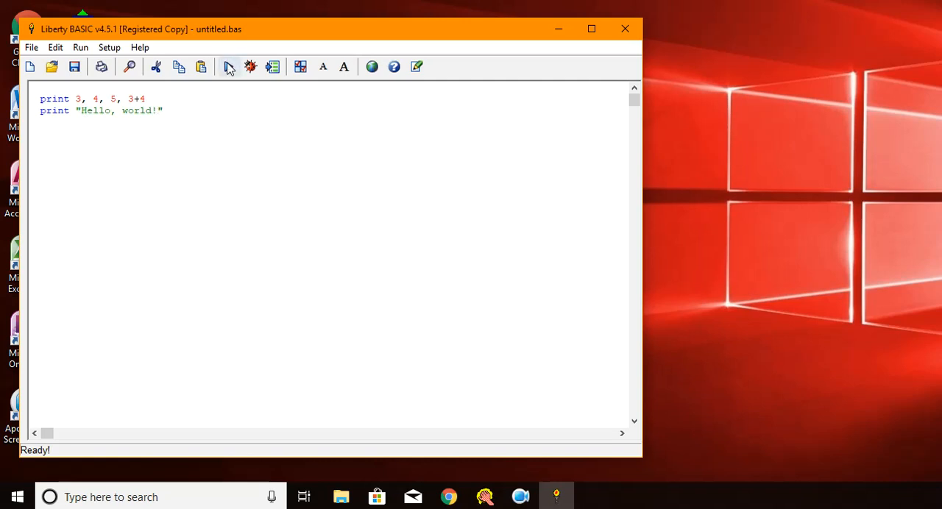
click(250, 66)
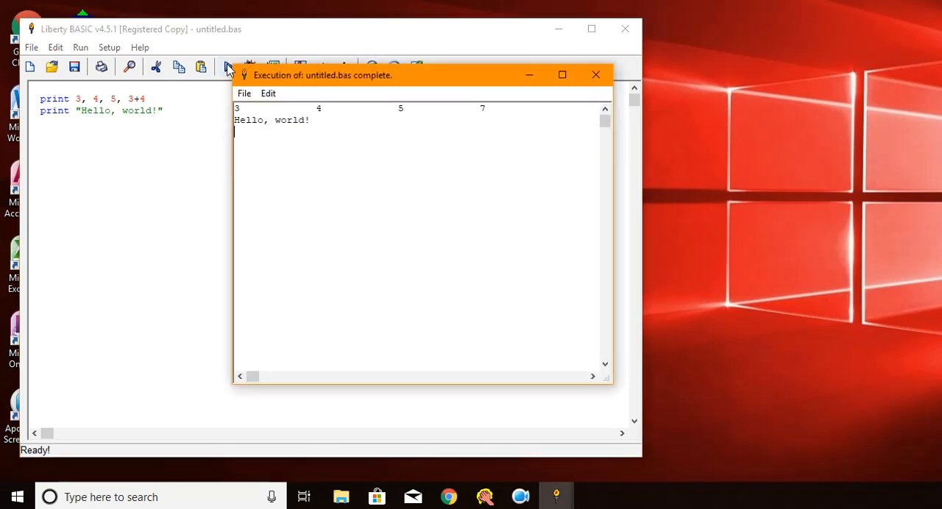
mouse_move(308, 128)
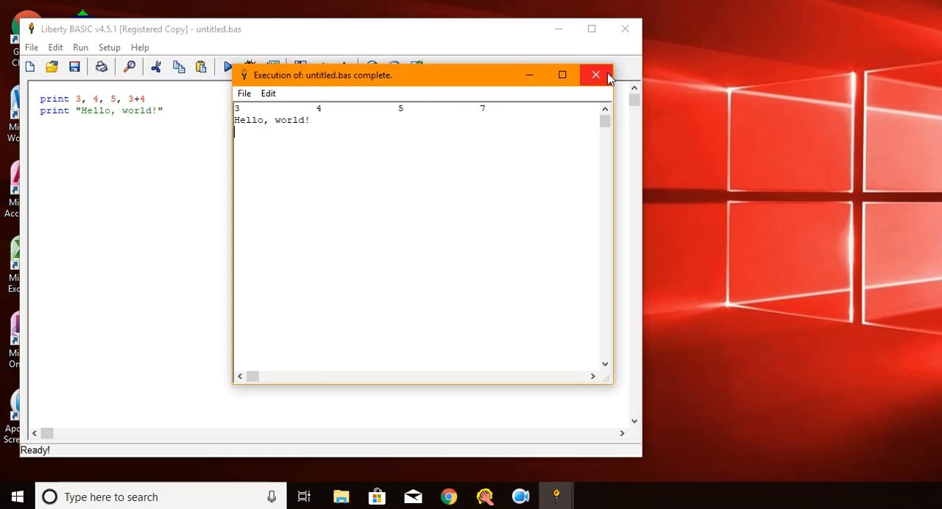
click(596, 75)
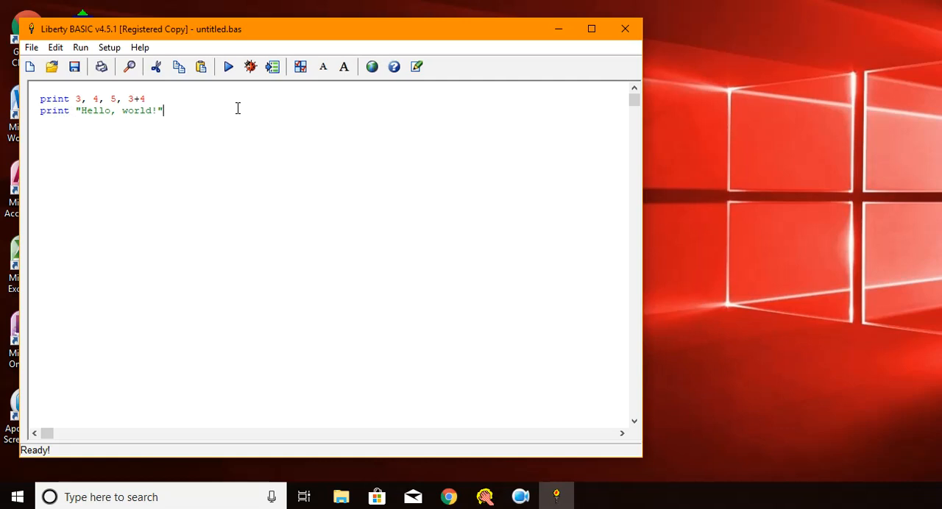
Append ', 2100' to the greeting line, run it, and close the output
text(, 2100)
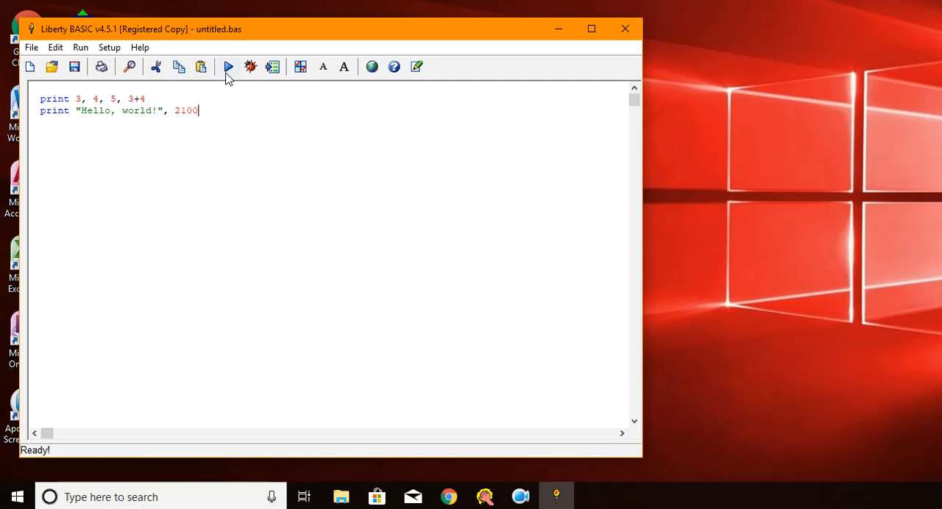
click(229, 67)
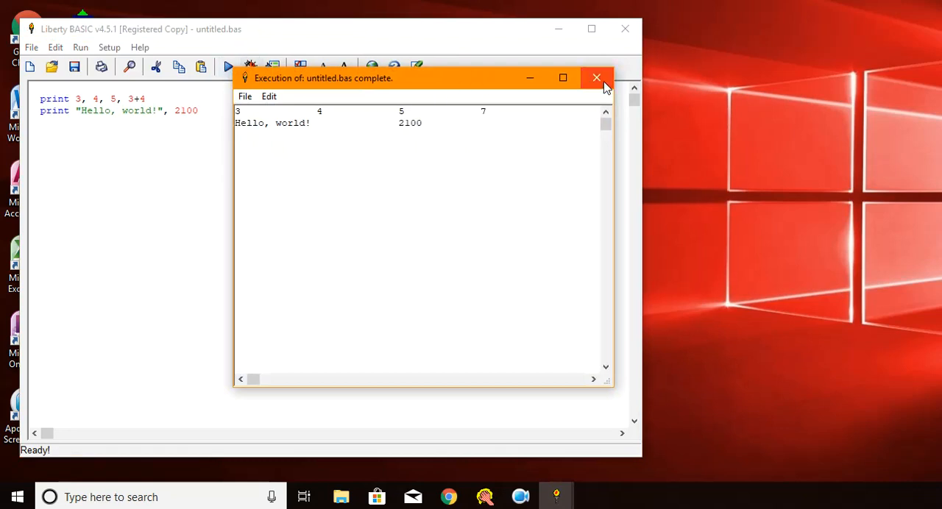
click(596, 78)
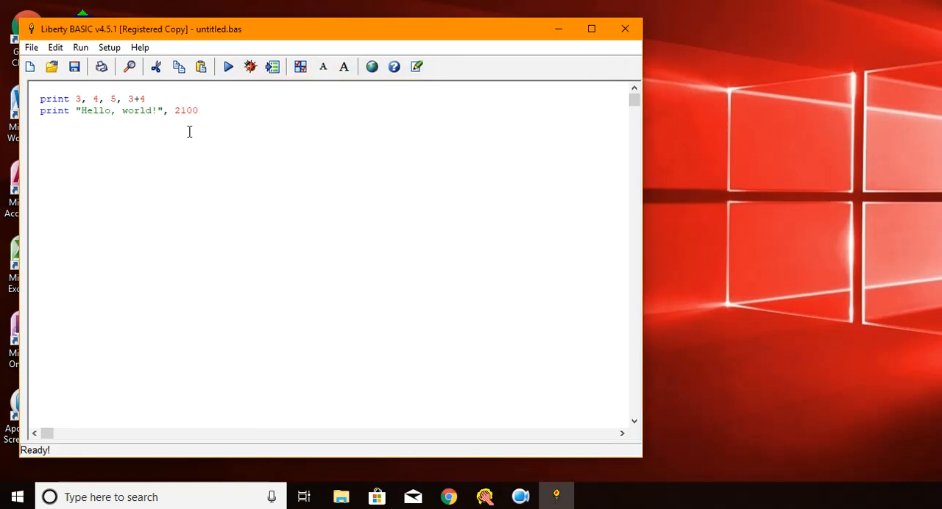
Replace the comma with a semicolon and add a space inside the string, running after each edit
click(179, 110)
text(;)
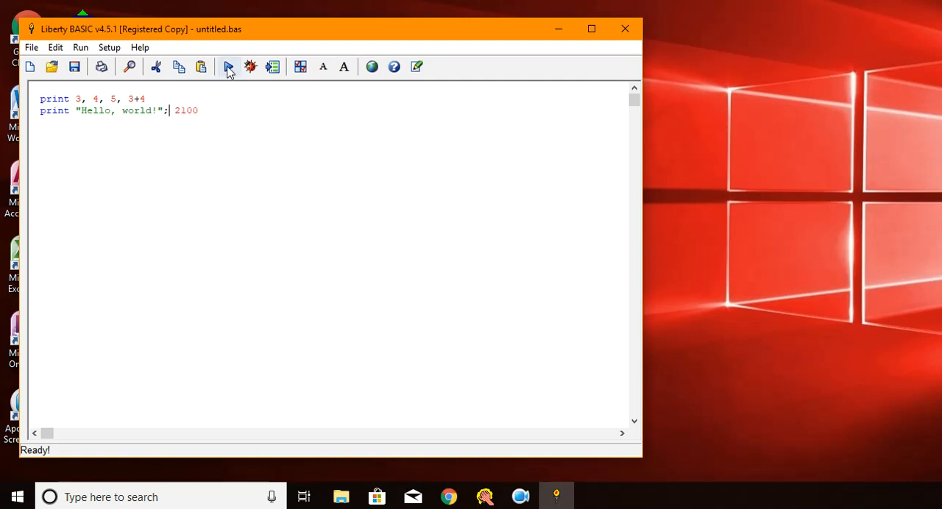
click(229, 67)
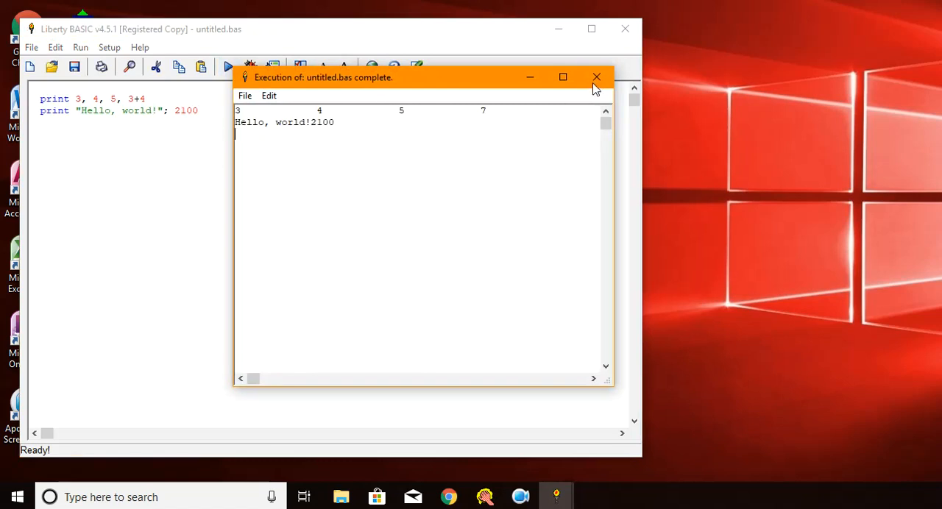
click(596, 77)
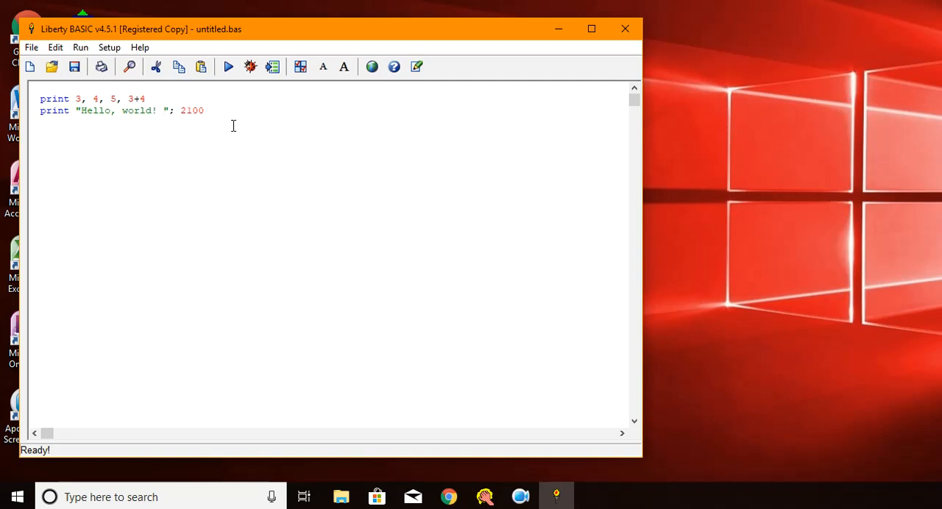
click(228, 67)
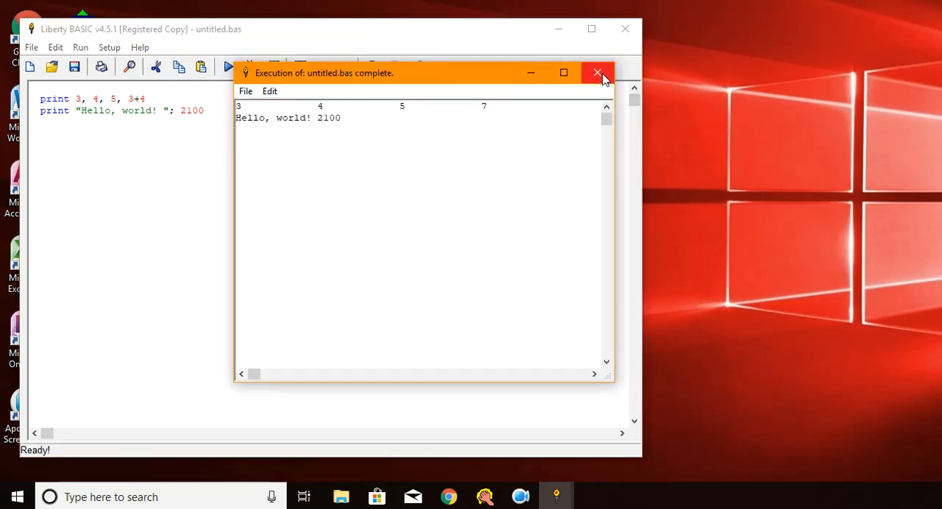
click(597, 73)
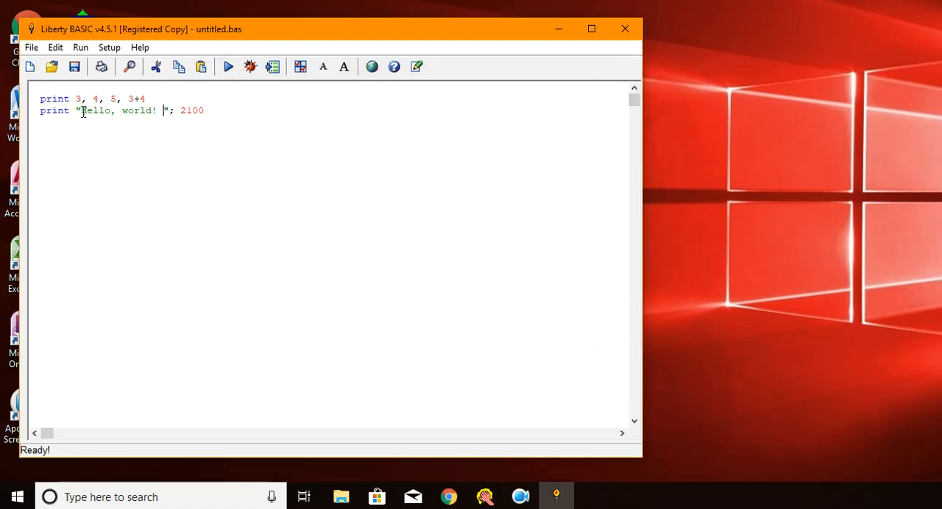
drag(75, 111, 162, 110)
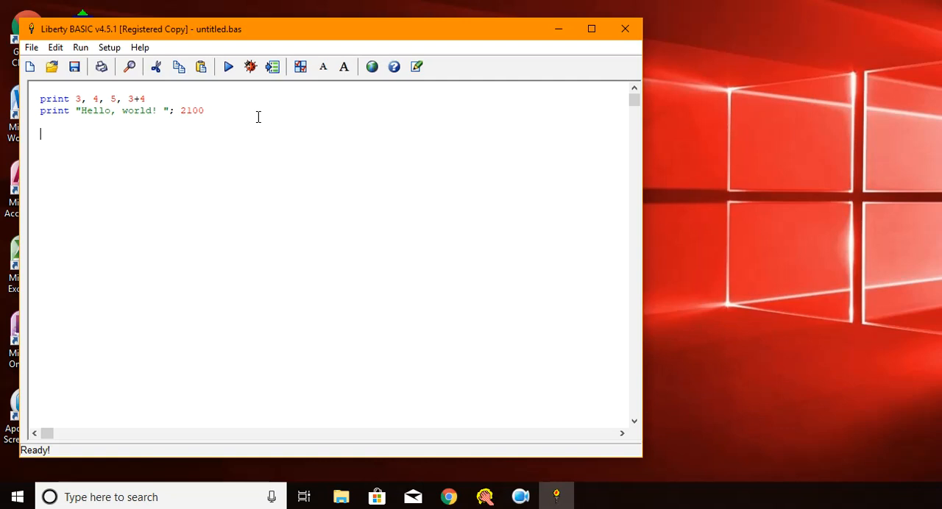
Type name$ = "Uncle Ben" on a new line below the greeting
text(name)
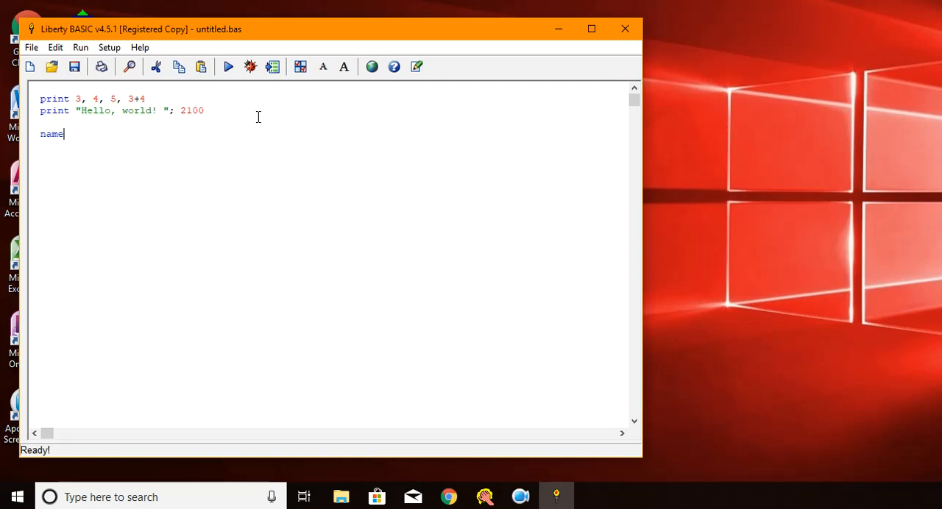
text($)
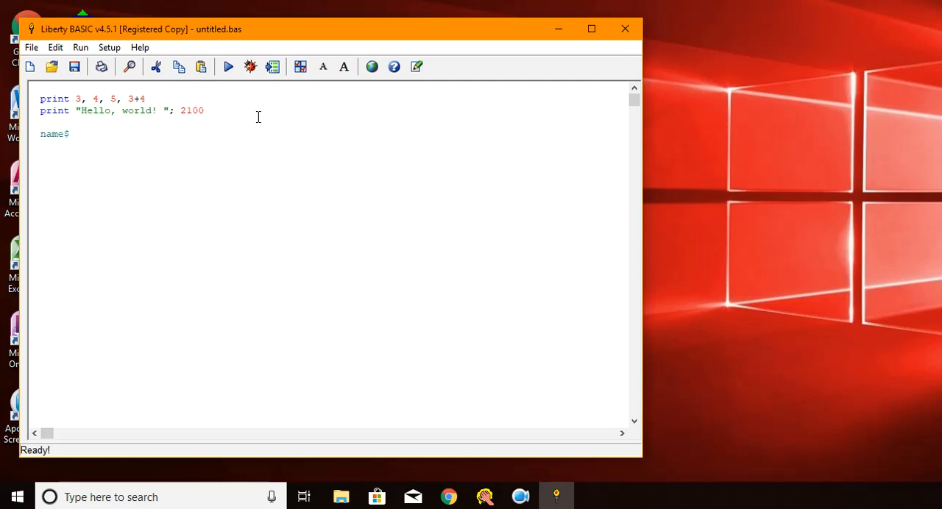
click(75, 134)
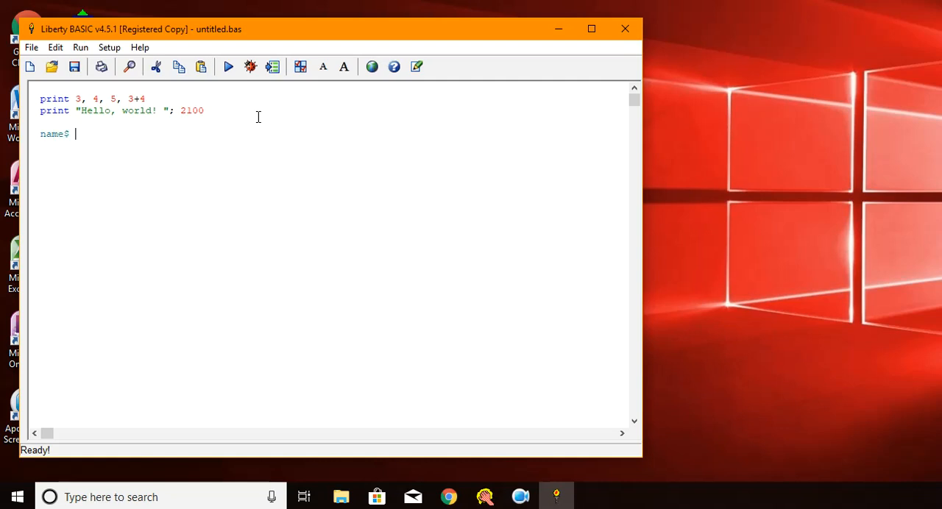
text(=)
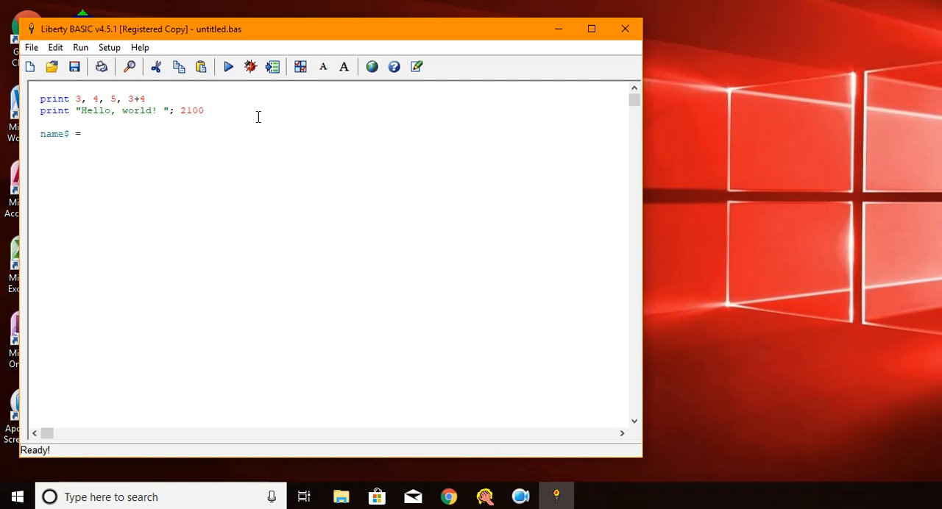
text("Un)
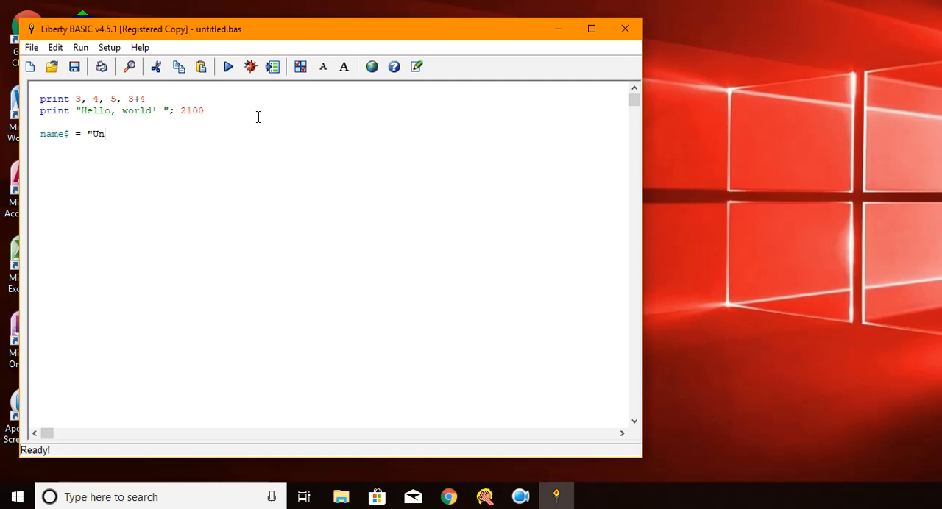
text(cle)
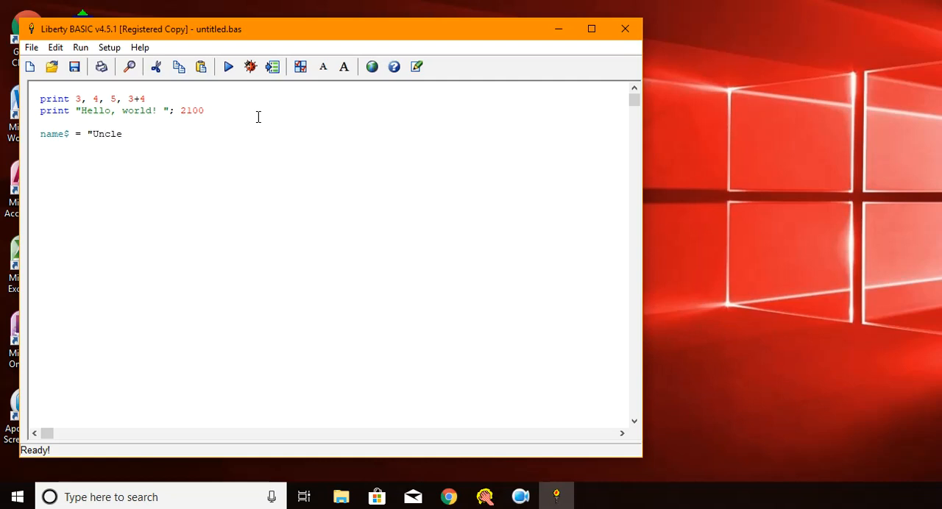
text(Ben")
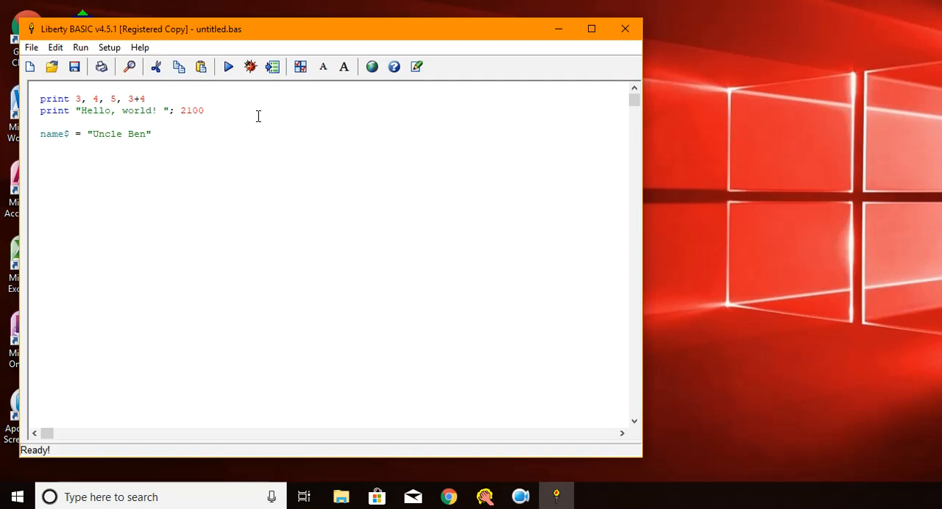
mouse_move(222, 104)
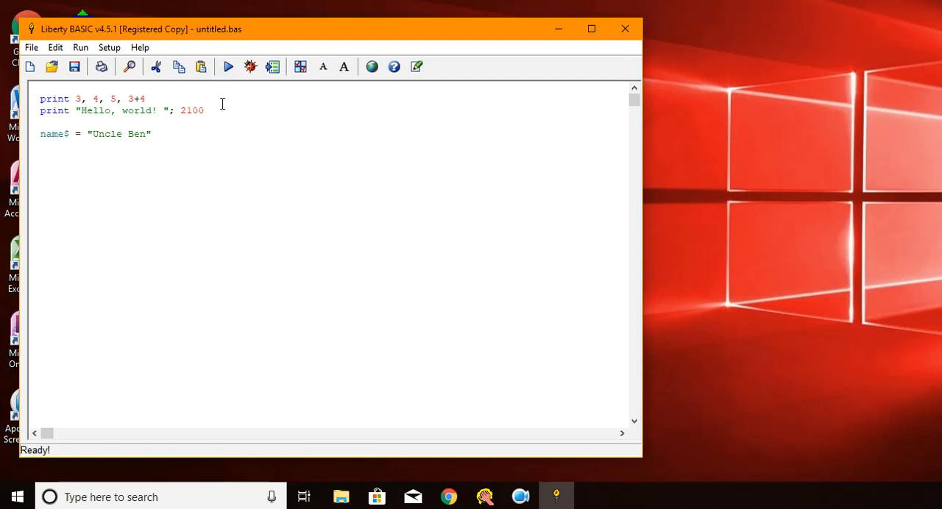
Add a print name$ line and run the program to show Uncle Ben
click(228, 67)
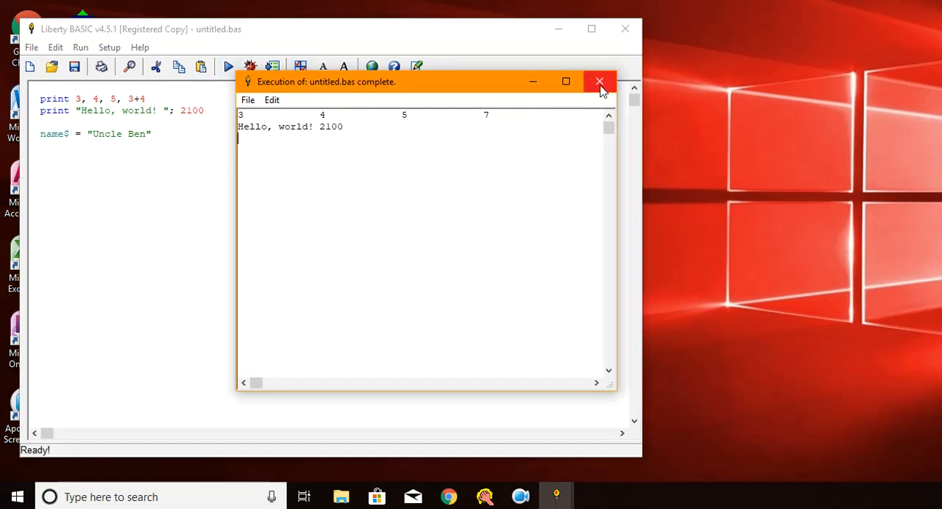
mouse_move(599, 81)
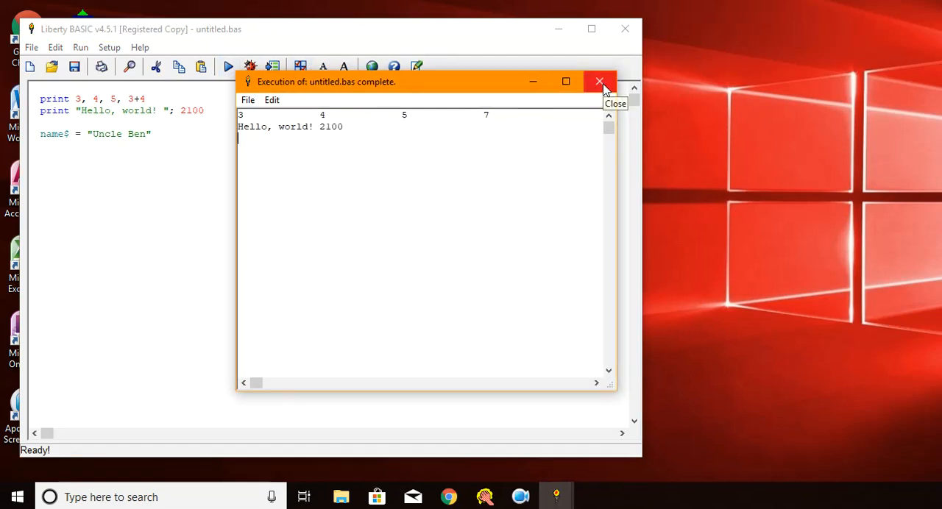
click(598, 82)
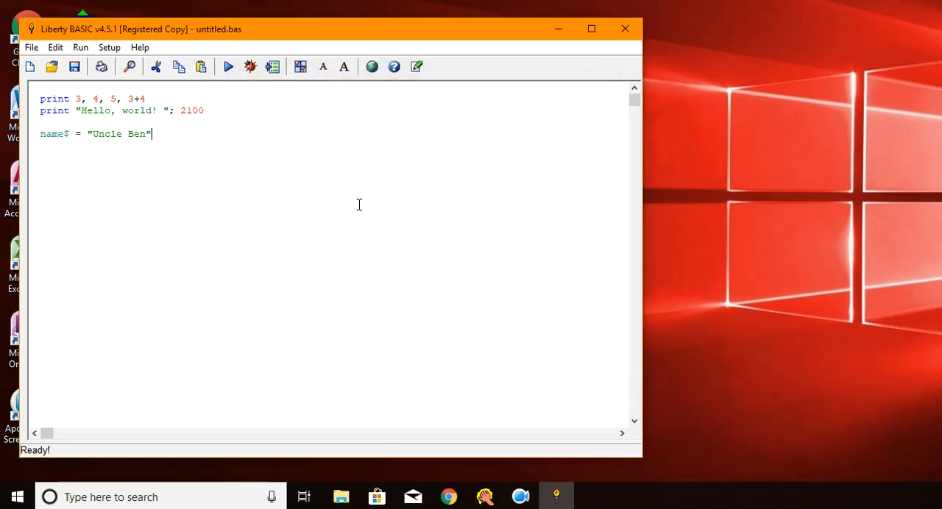
text(print)
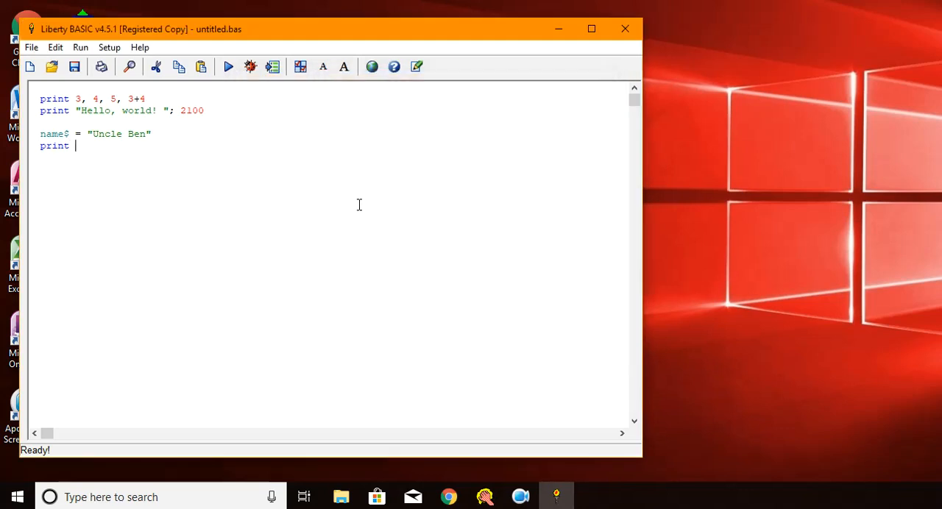
text(name$)
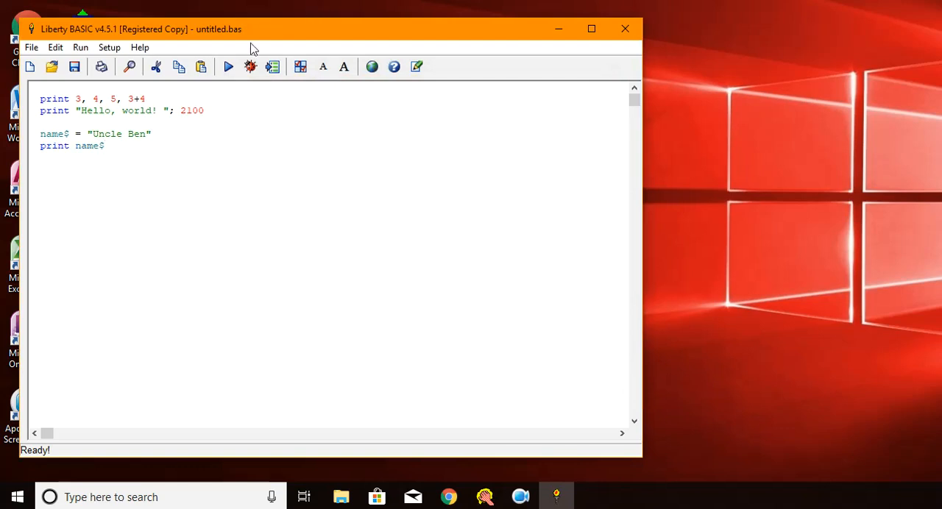
click(228, 66)
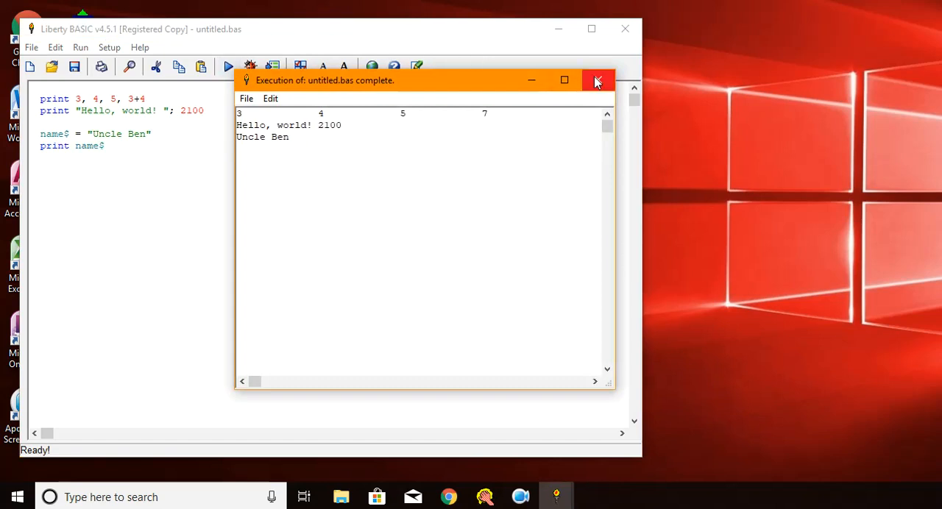
click(596, 80)
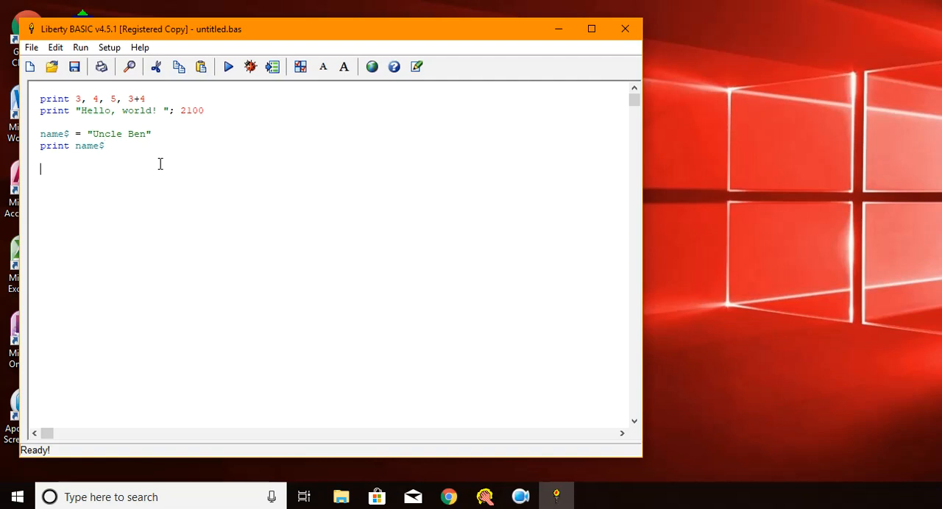
Add the assignment address$ = "100" on a new line
text(addre)
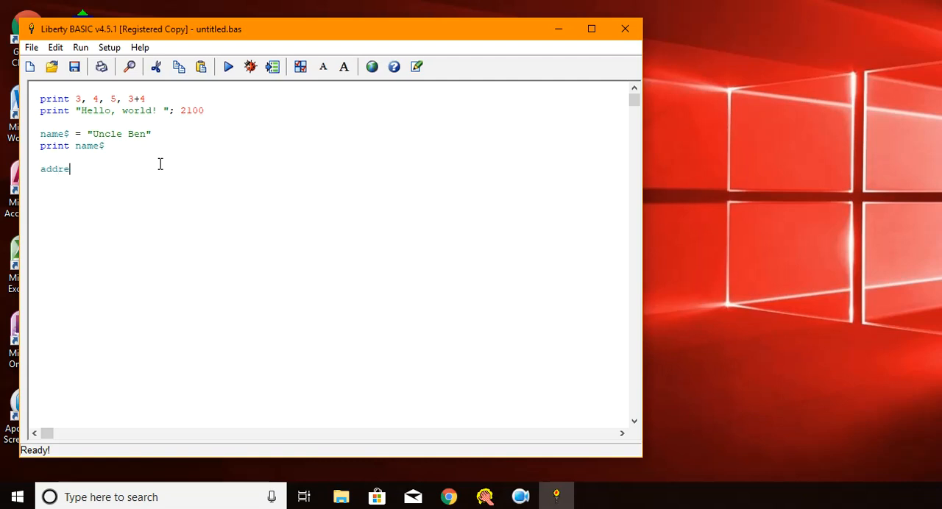
text(ss$)
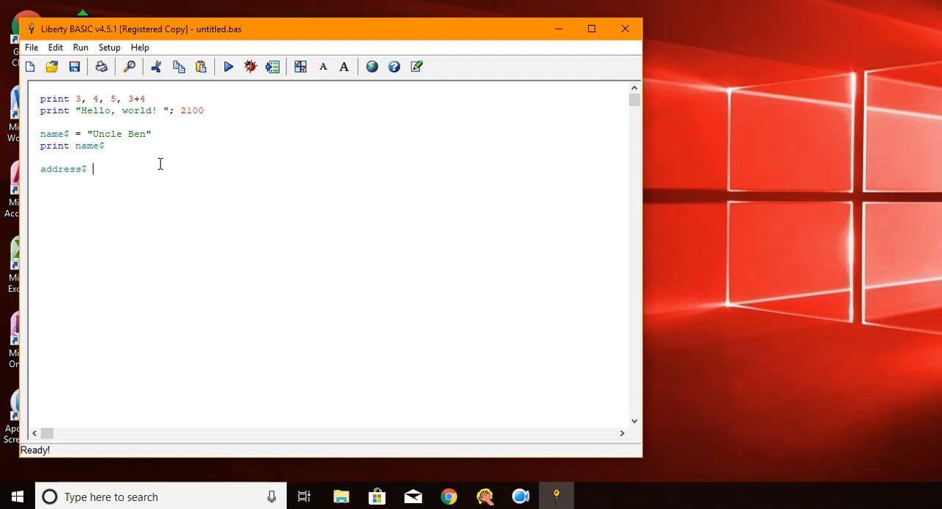
text(= ")
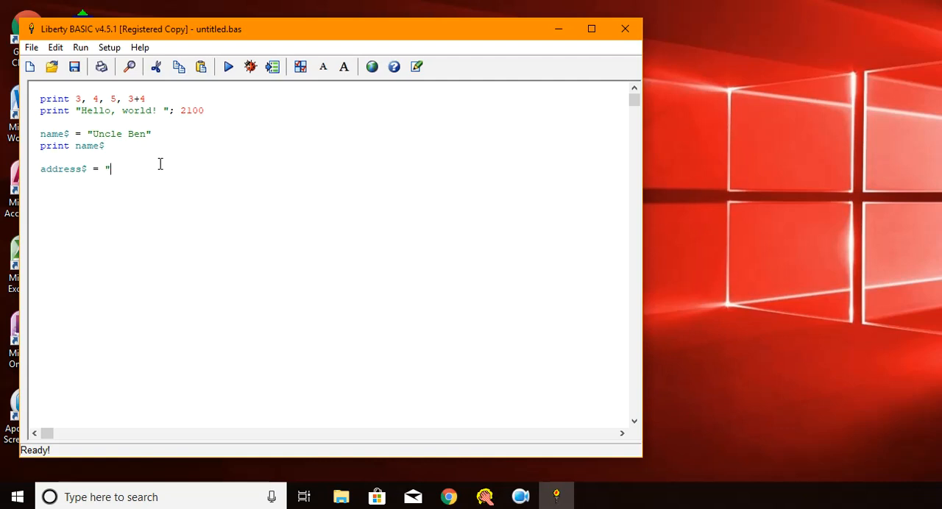
text(100)
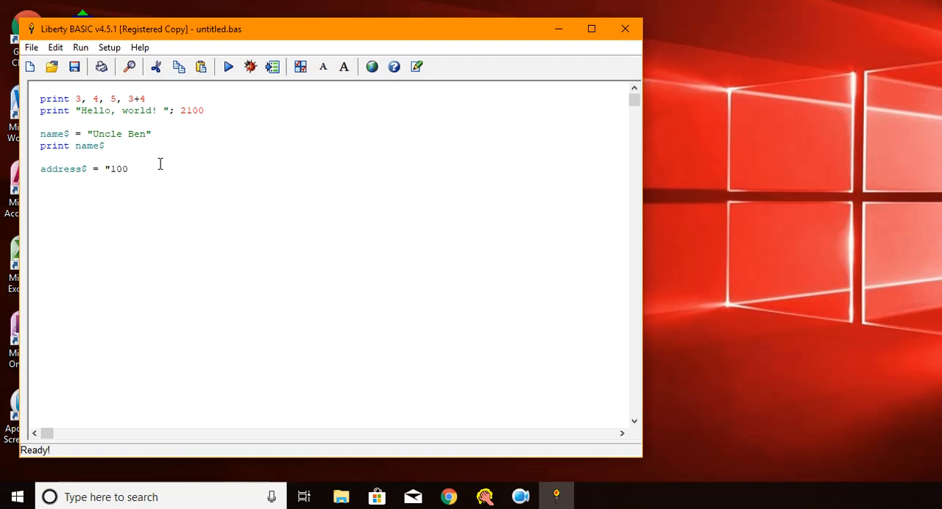
text(")
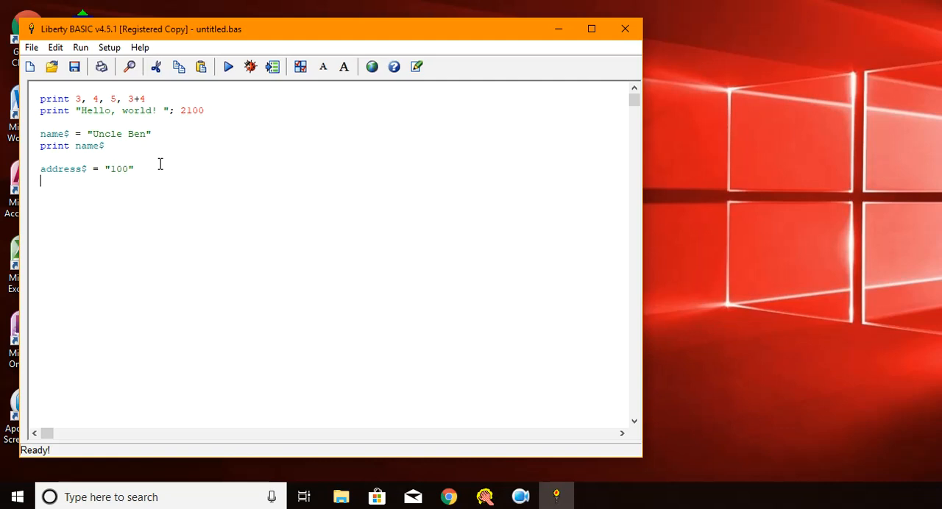
Add print address$, run the program to show 100, and close the output
text(print ad)
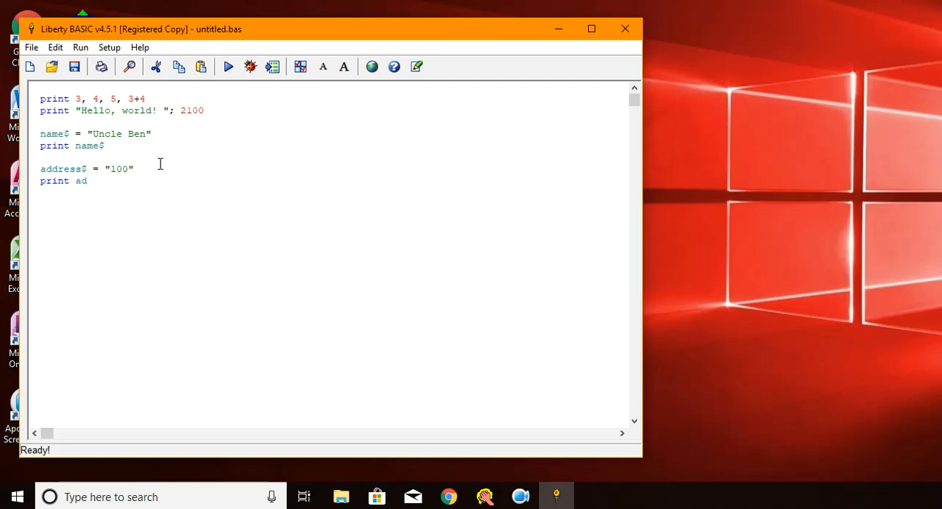
text(dress$)
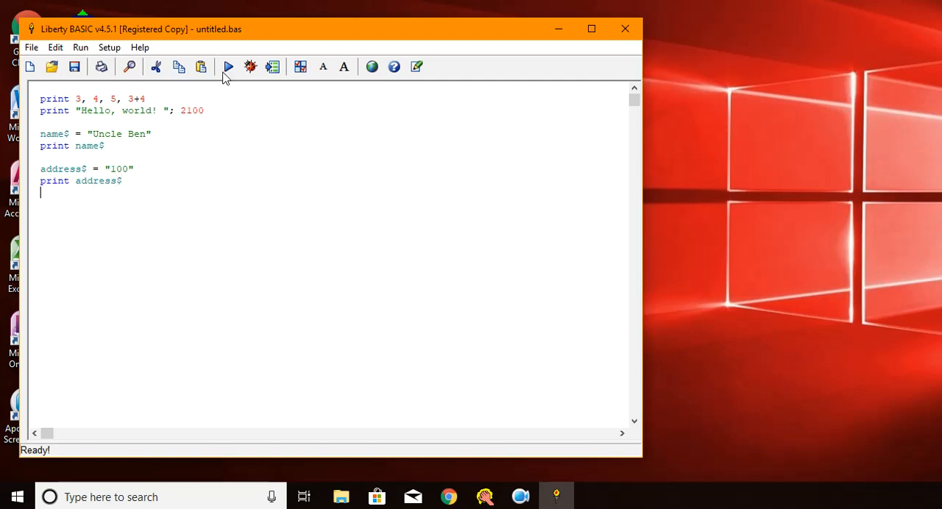
click(229, 67)
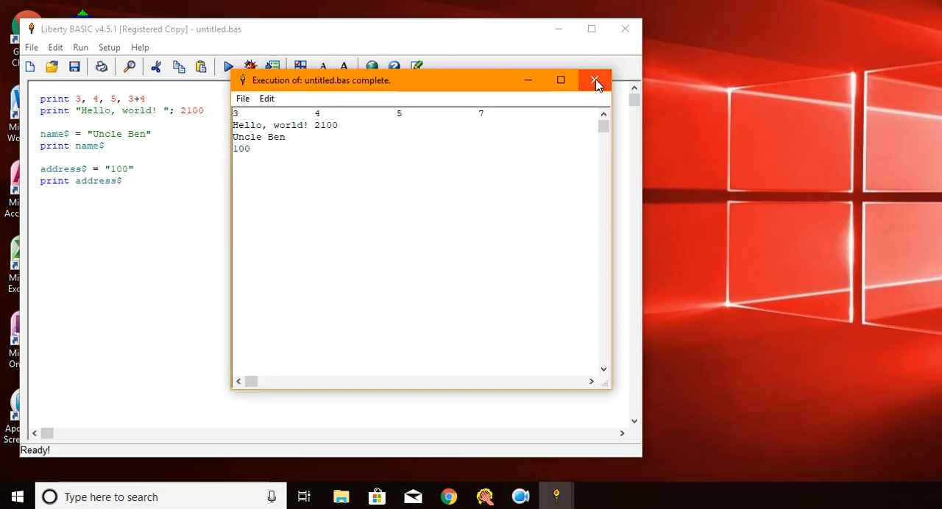
click(595, 80)
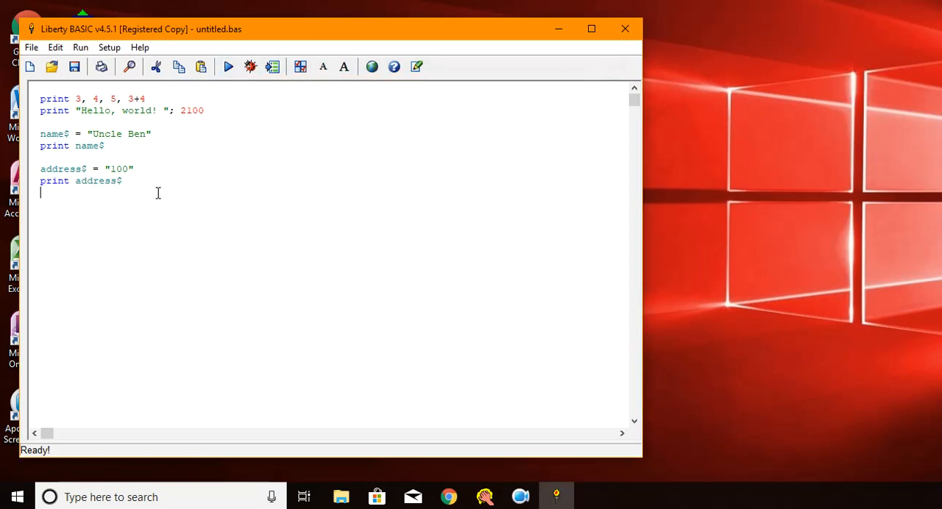
Add address$ = "100 Main Street" with another print address$ line, then run
text(address$ = ")
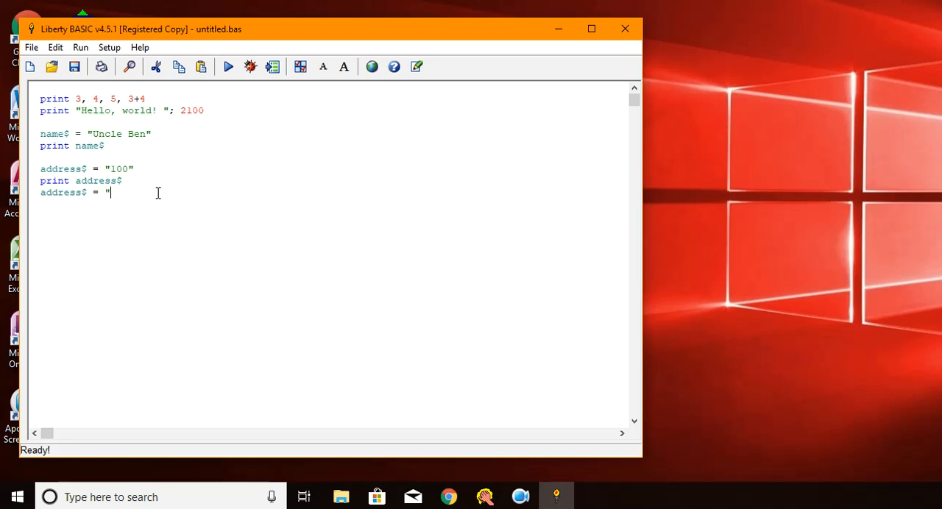
text(100)
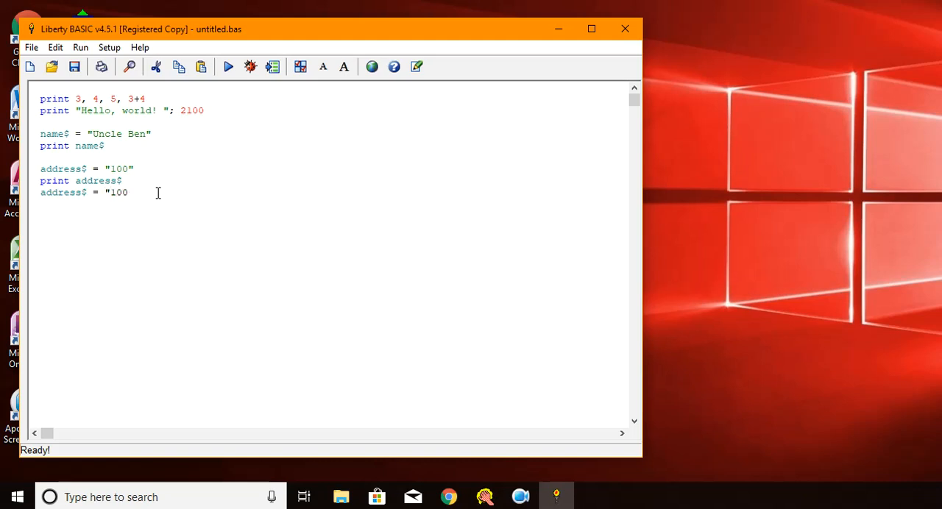
text(Main Street")
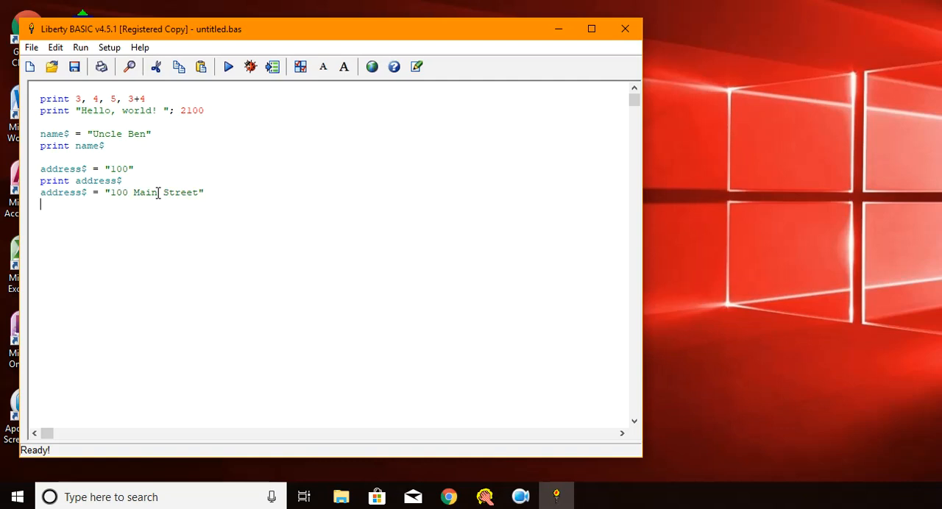
text(print)
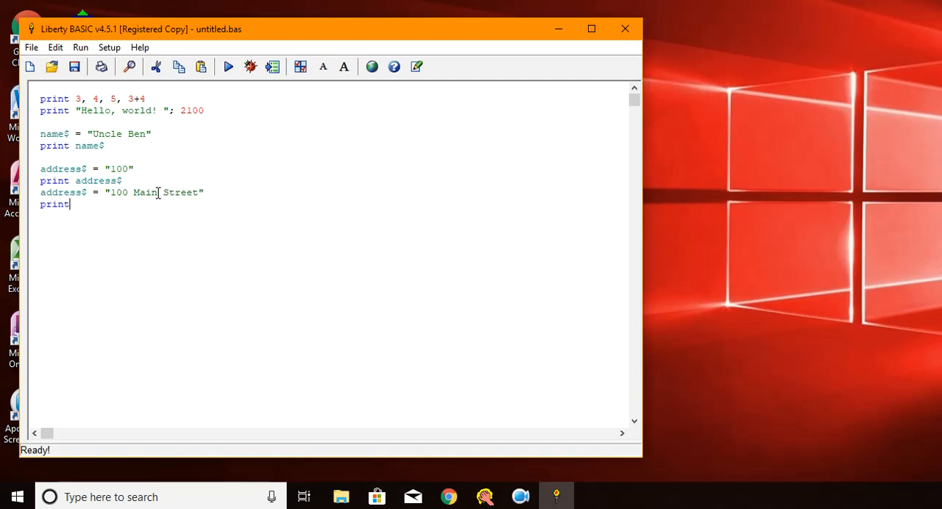
text(address$)
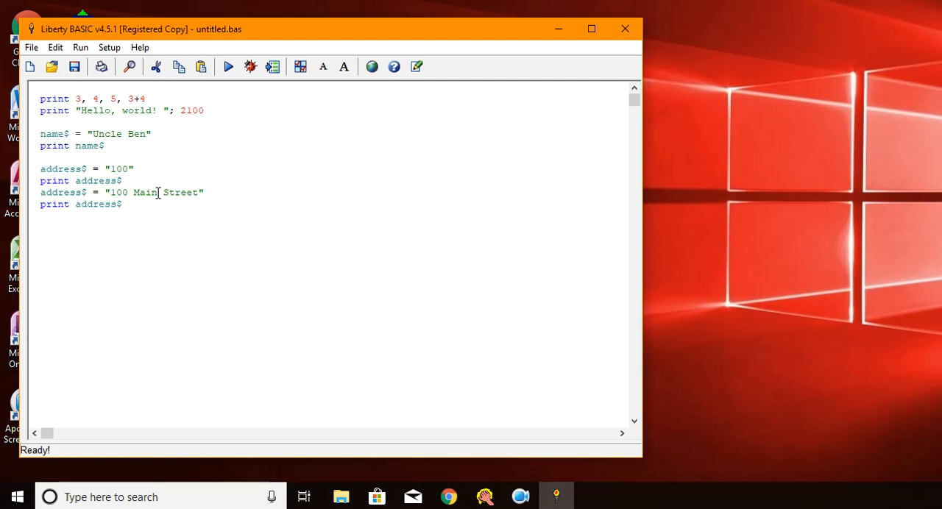
click(227, 66)
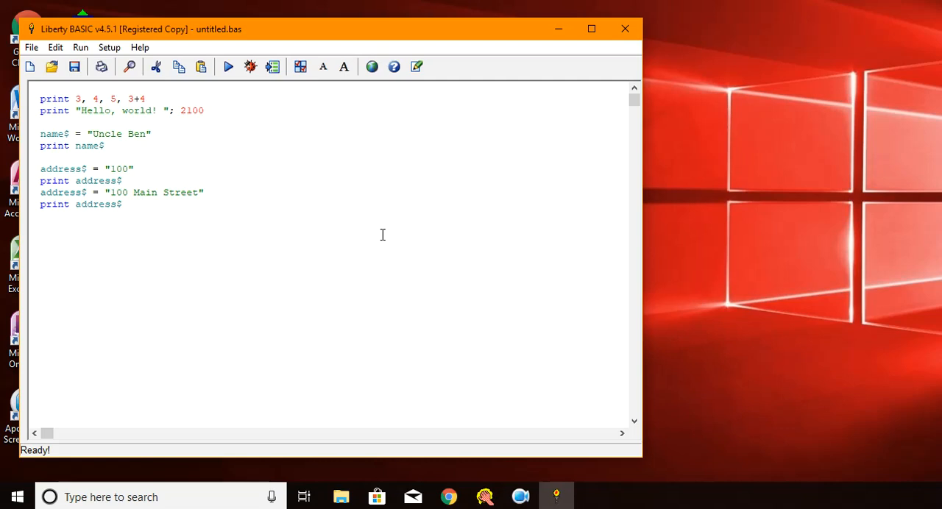
Add 'age = 35' and 'print age', run to show 35, then close the output
text(age =)
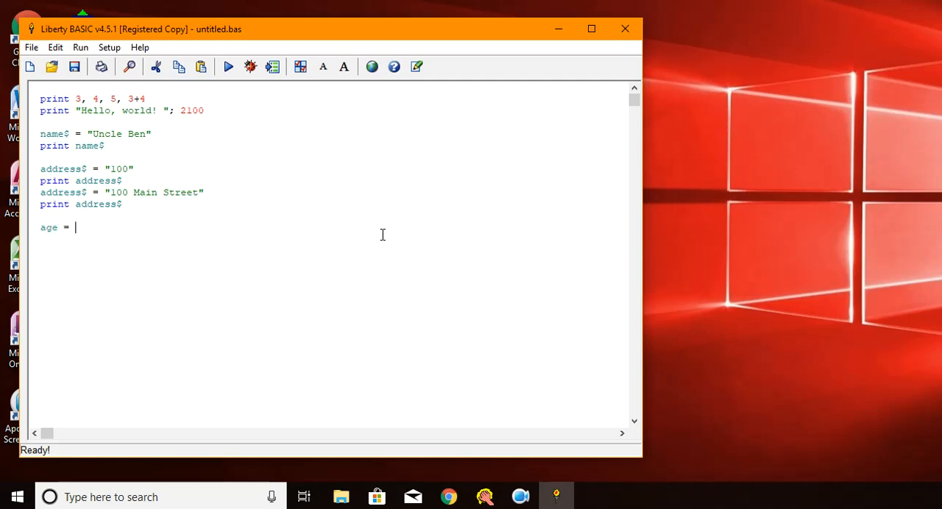
text(35)
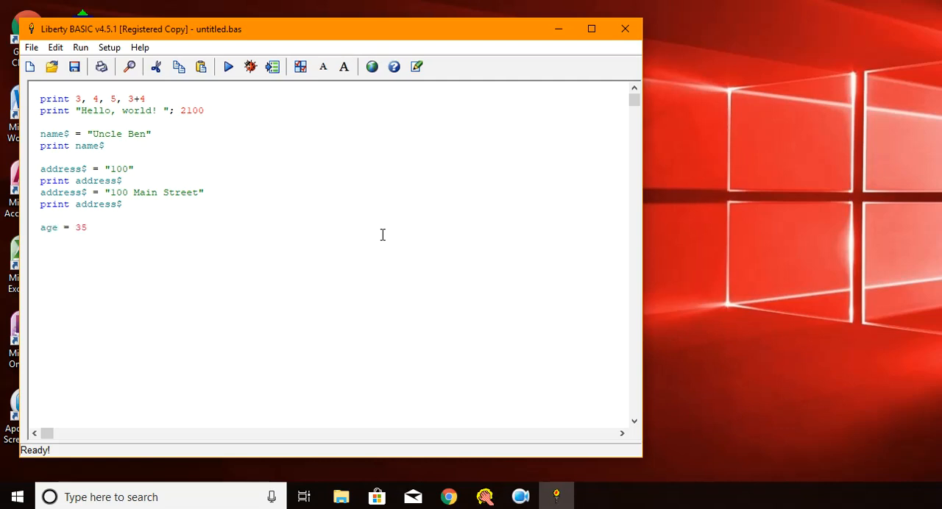
text(pri)
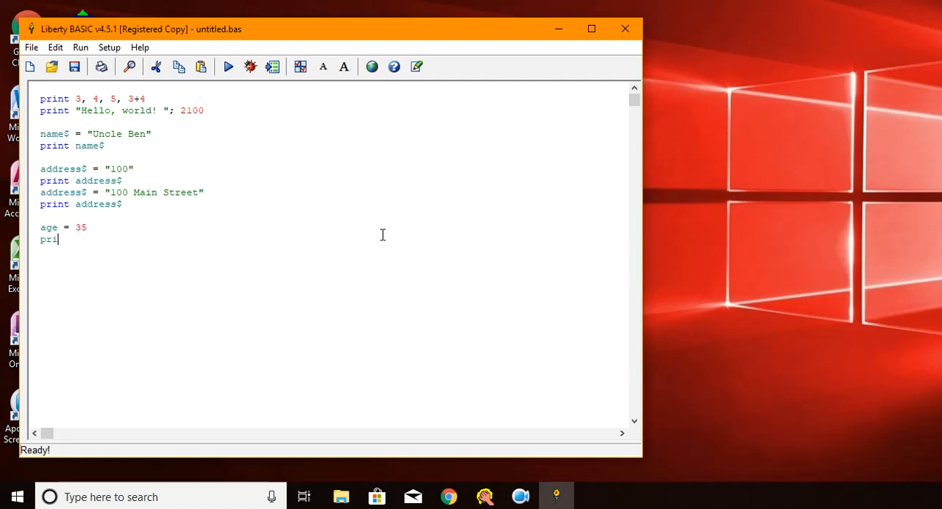
text(nt age)
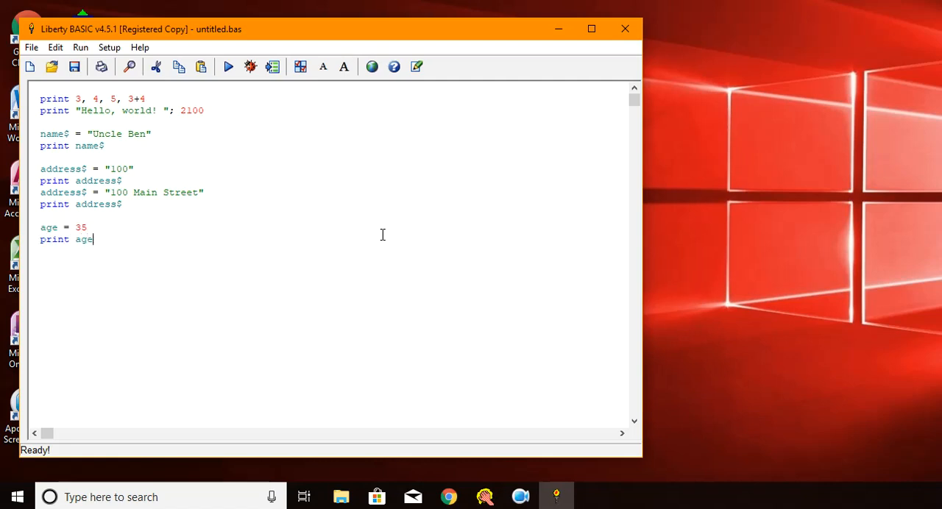
mouse_move(228, 66)
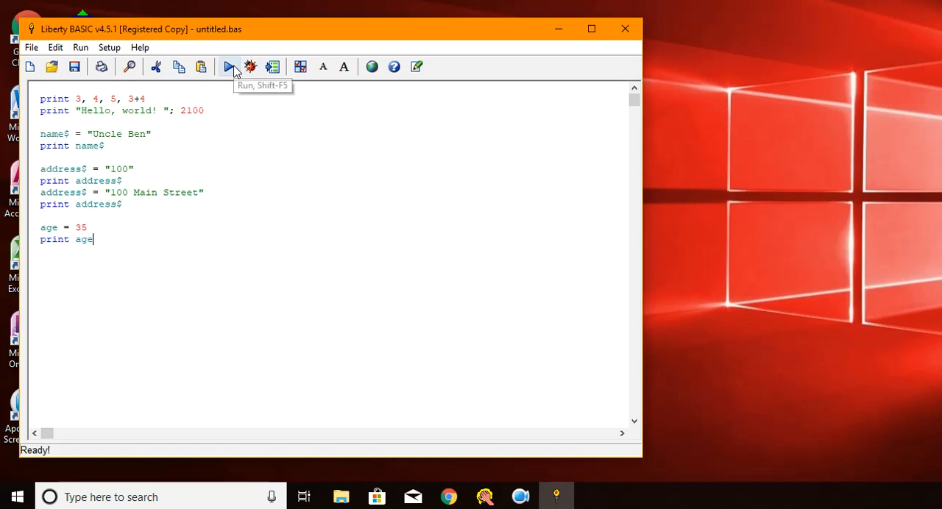
click(229, 66)
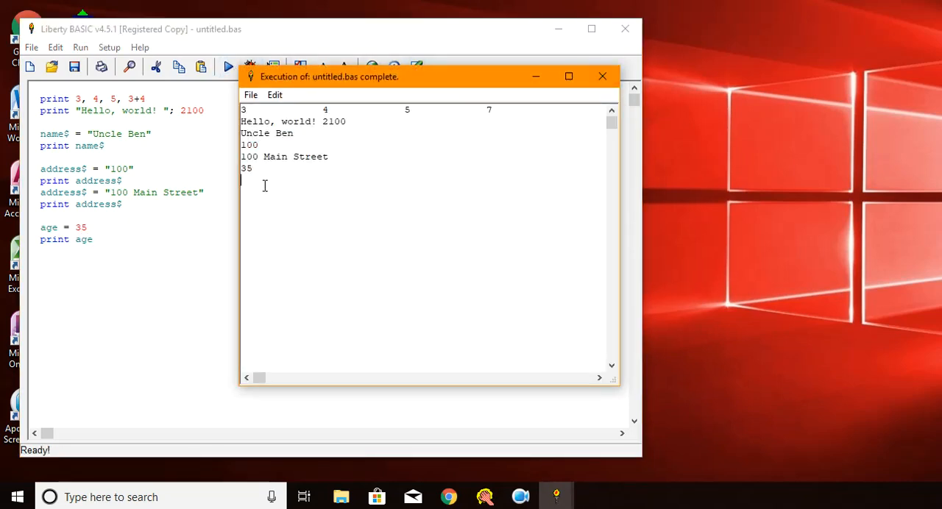
double_click(246, 168)
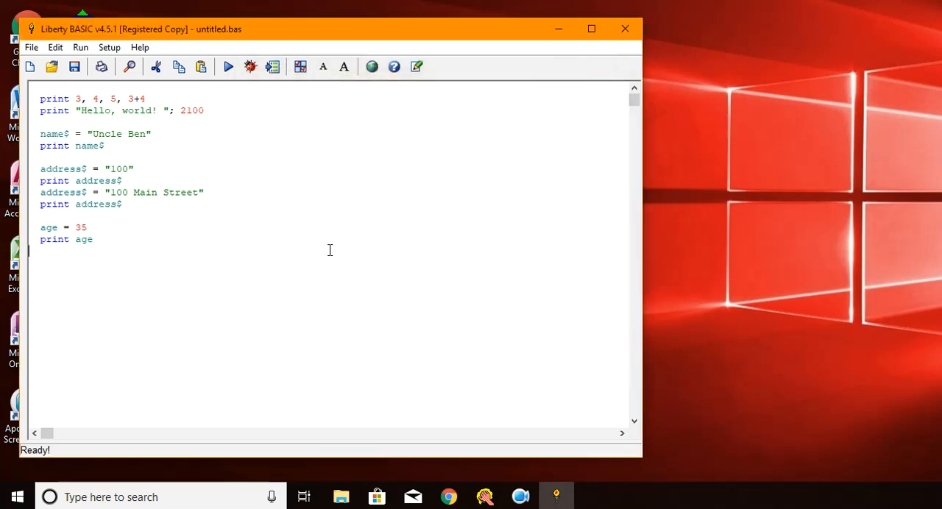
Add 'age = age + 1' and another 'print age', run to see 35 then 36, and close
text(age =)
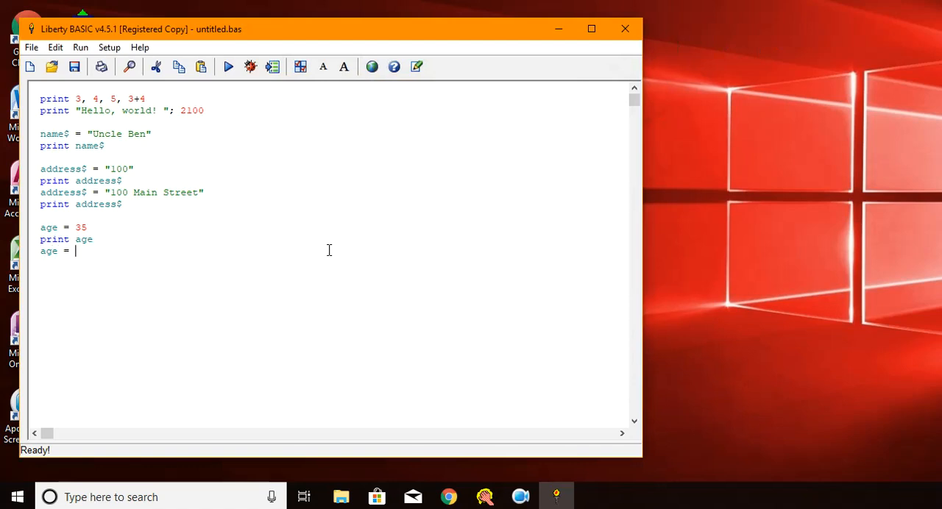
text(ag)
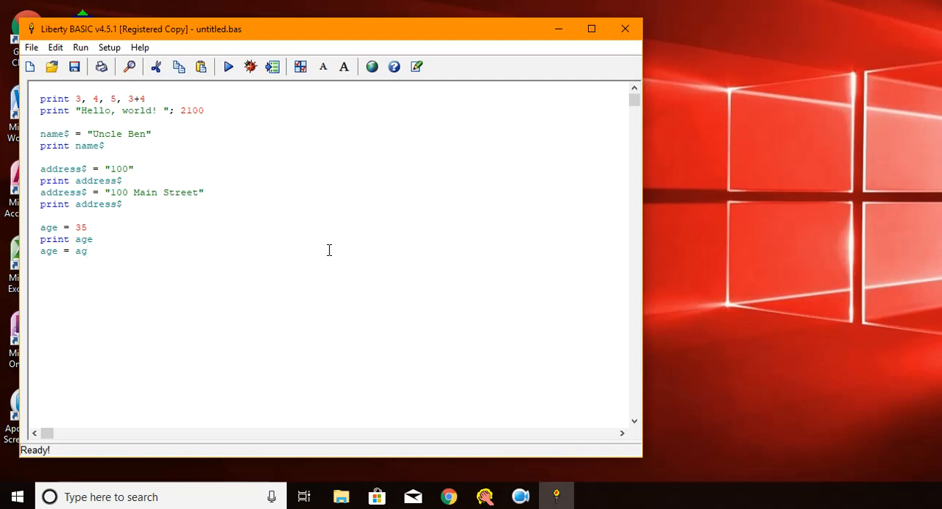
text(e)
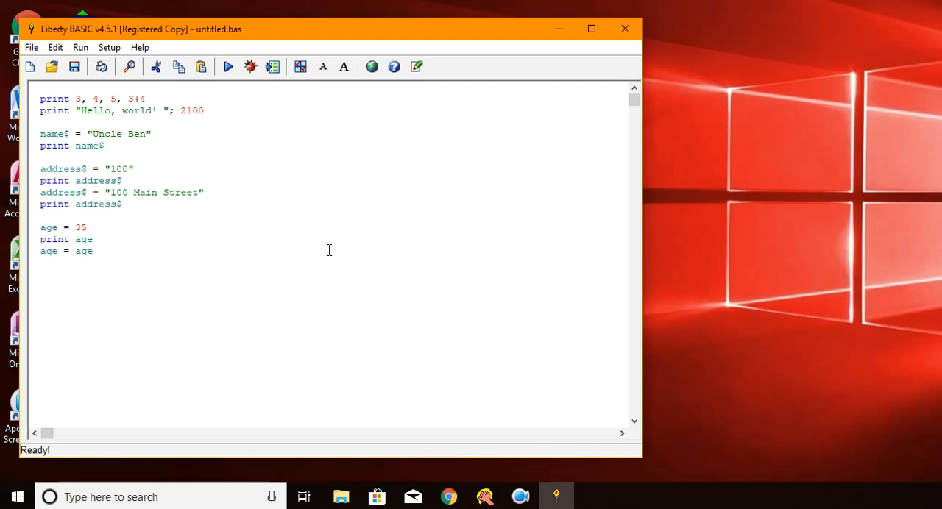
text(+1)
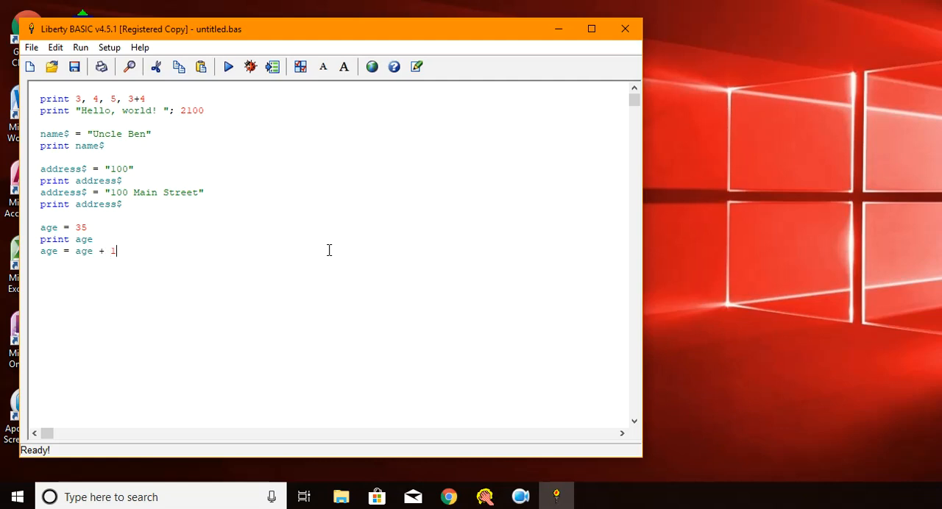
key(enter)
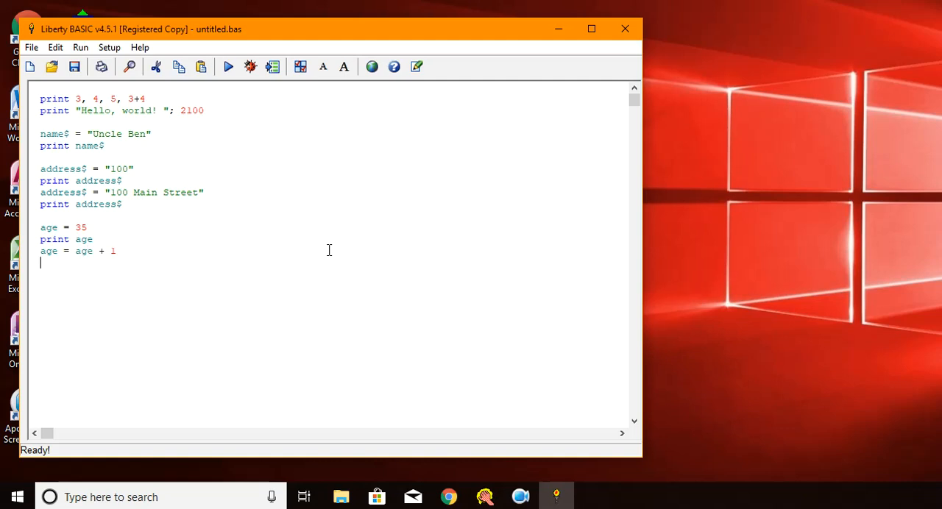
text(print)
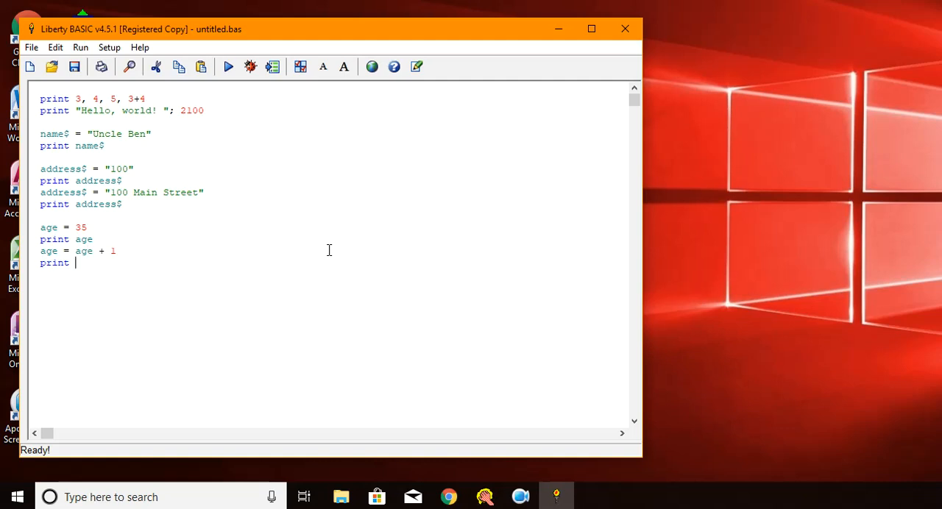
text(age)
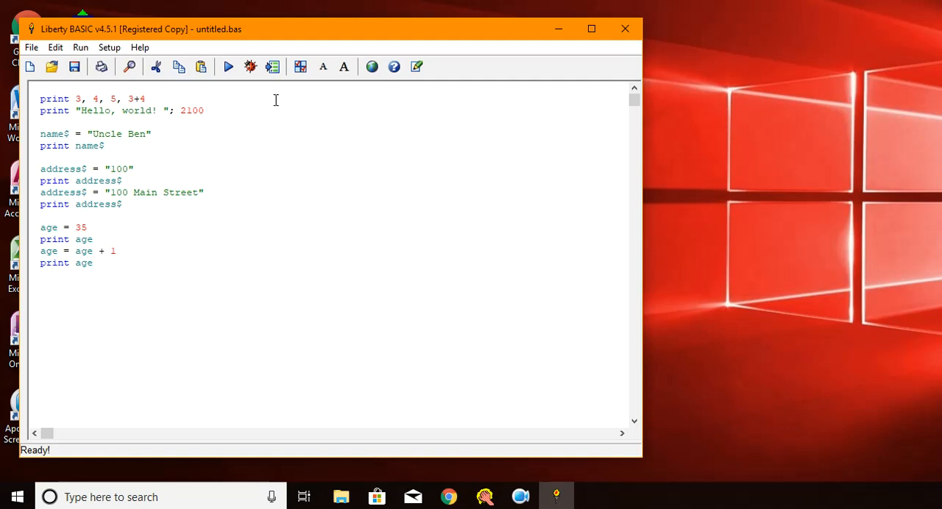
click(228, 66)
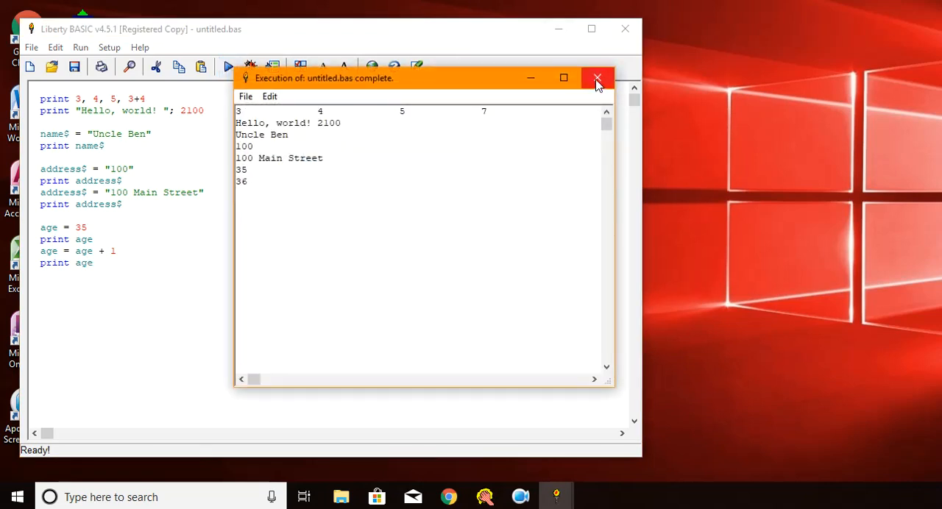
click(596, 78)
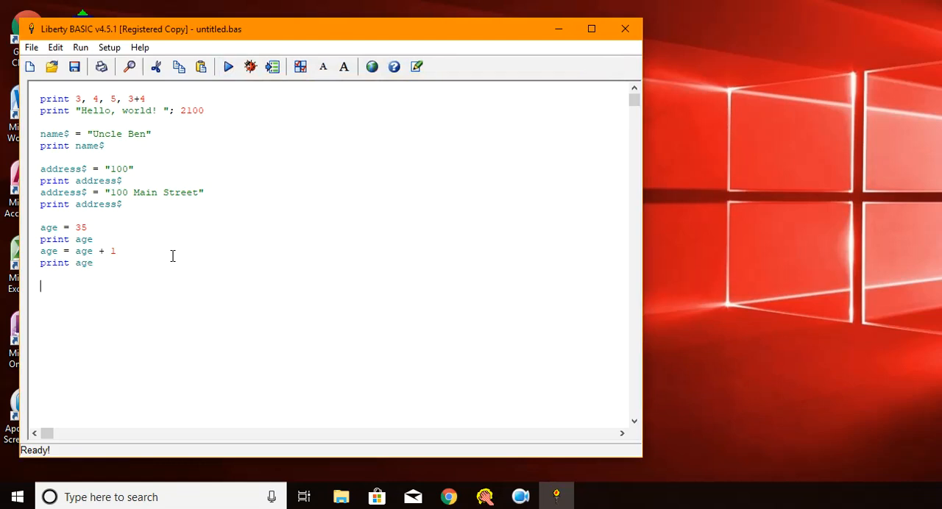
Write the line print name$; " is "; age; " years old." and run the program
text(print)
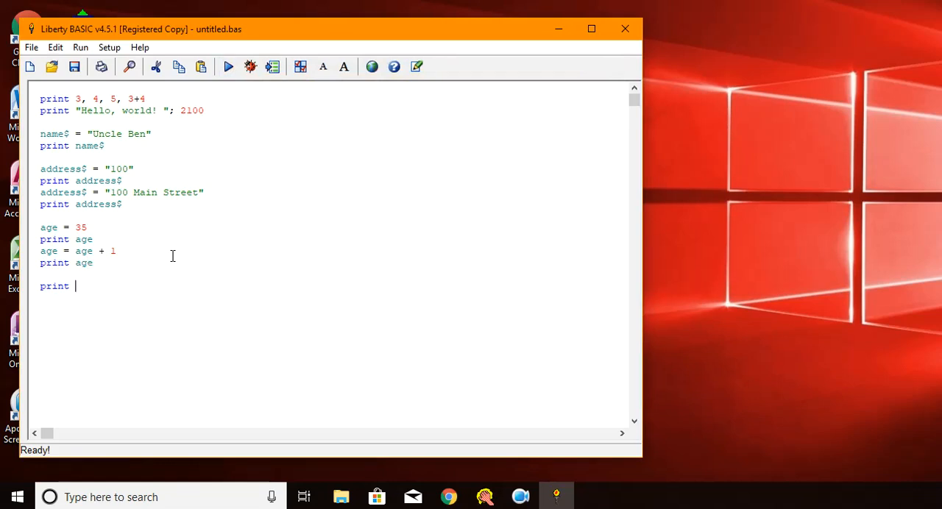
text(name)
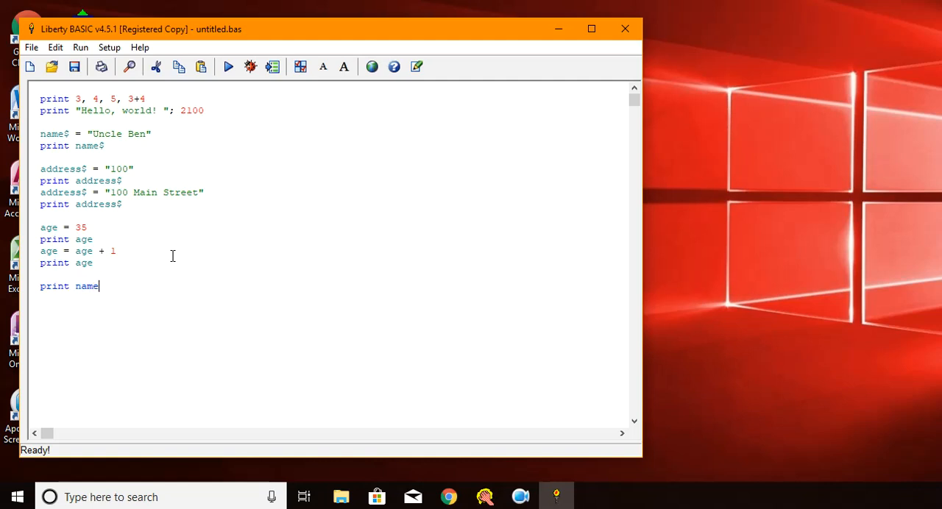
text($)
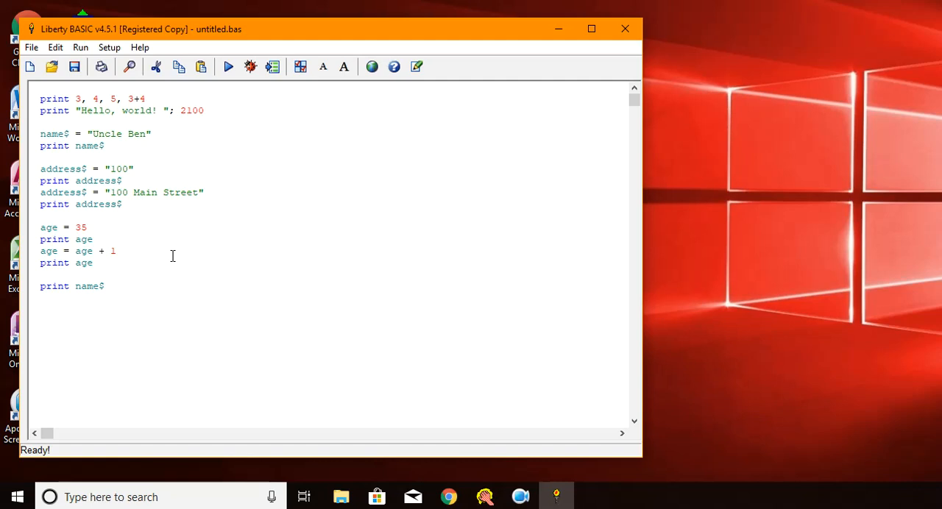
click(223, 110)
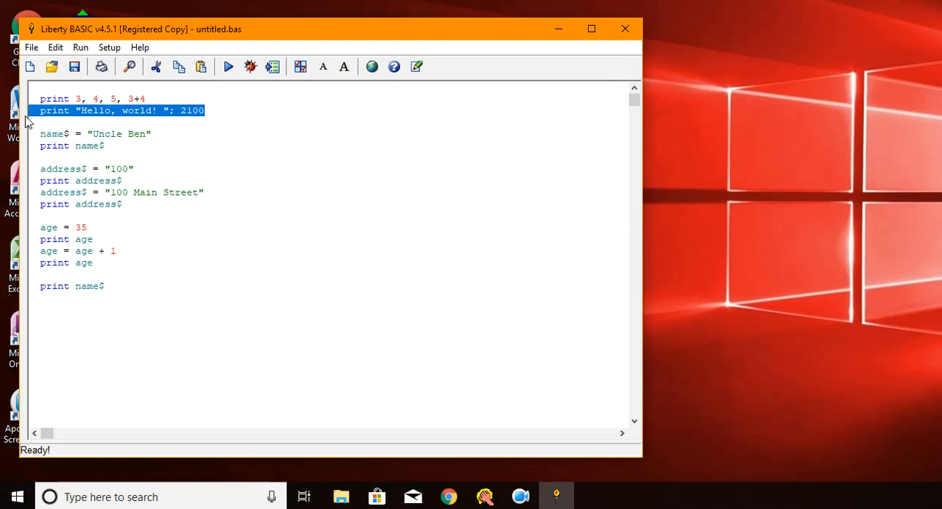
click(105, 286)
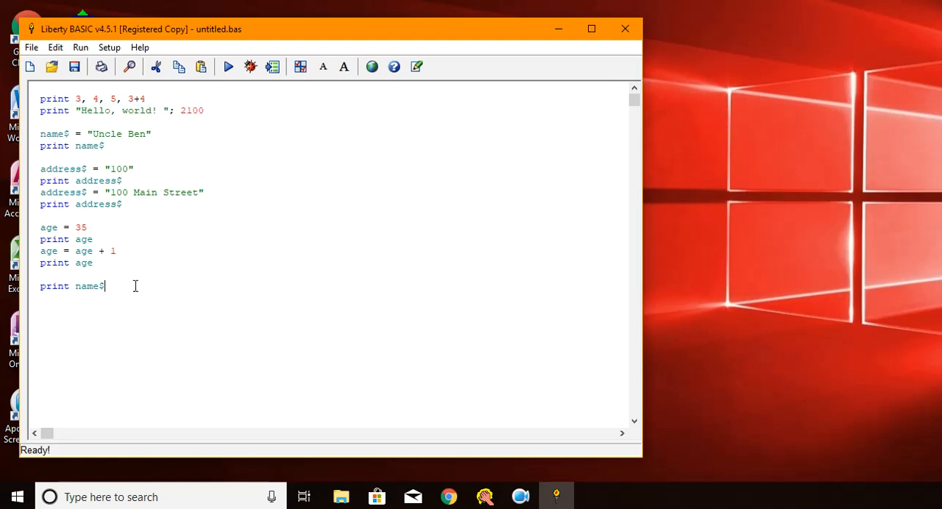
text(;)
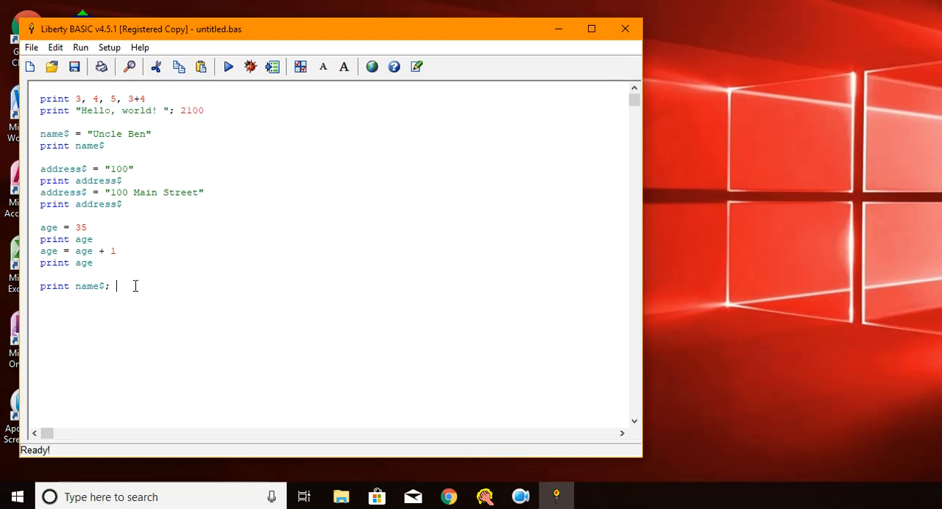
text(" is)
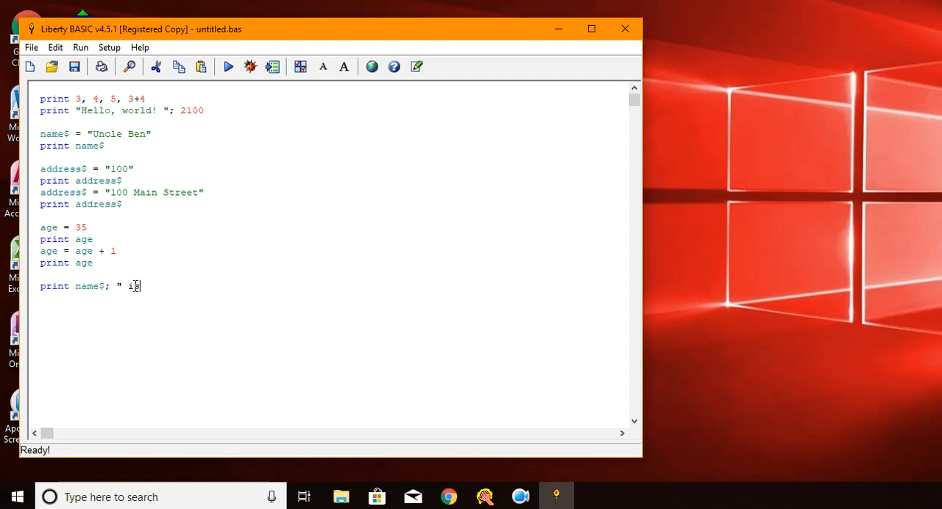
text("; age)
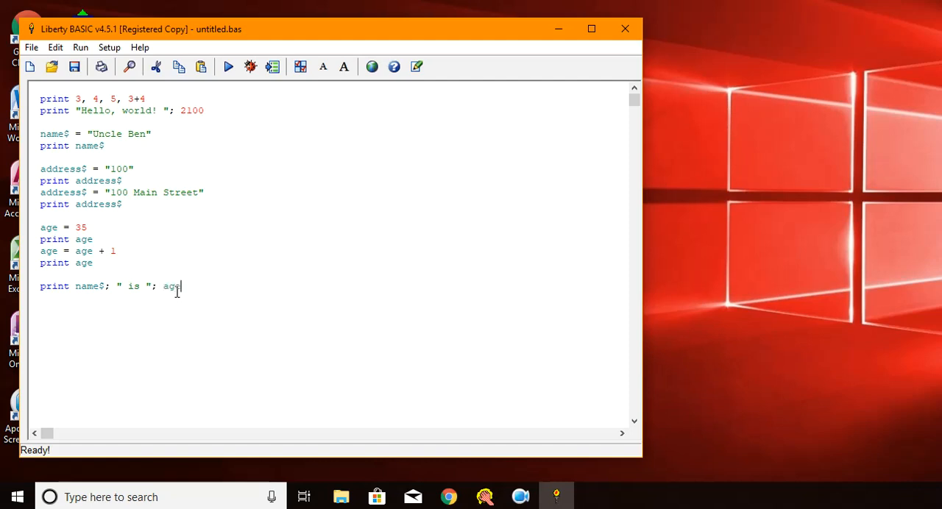
text(;)
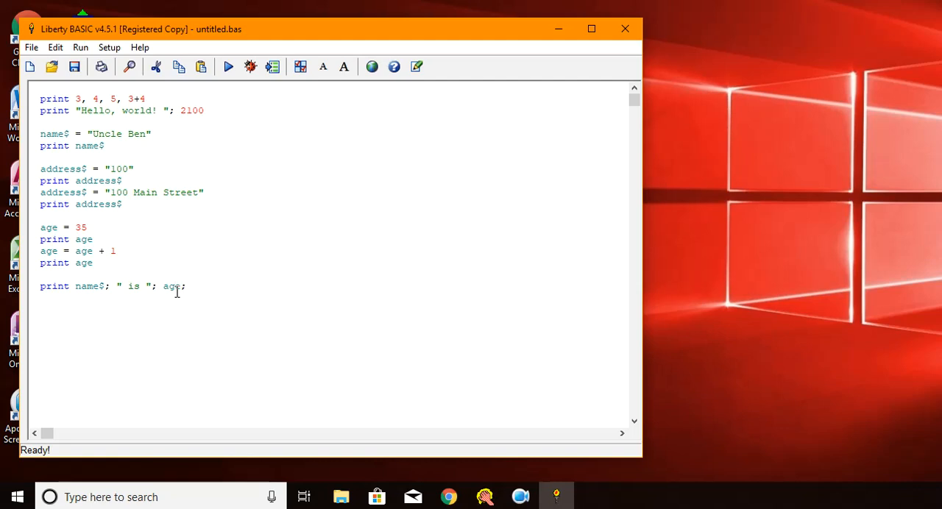
text(" years old)
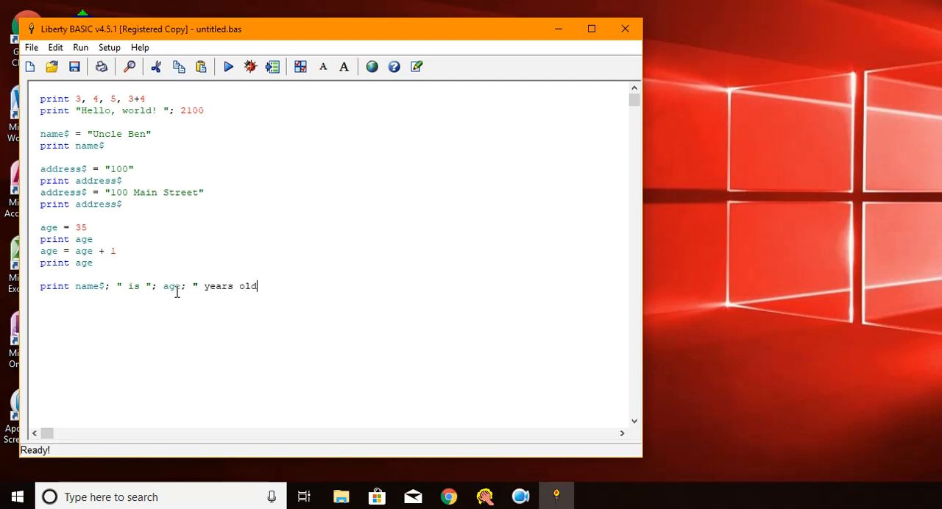
text(.")
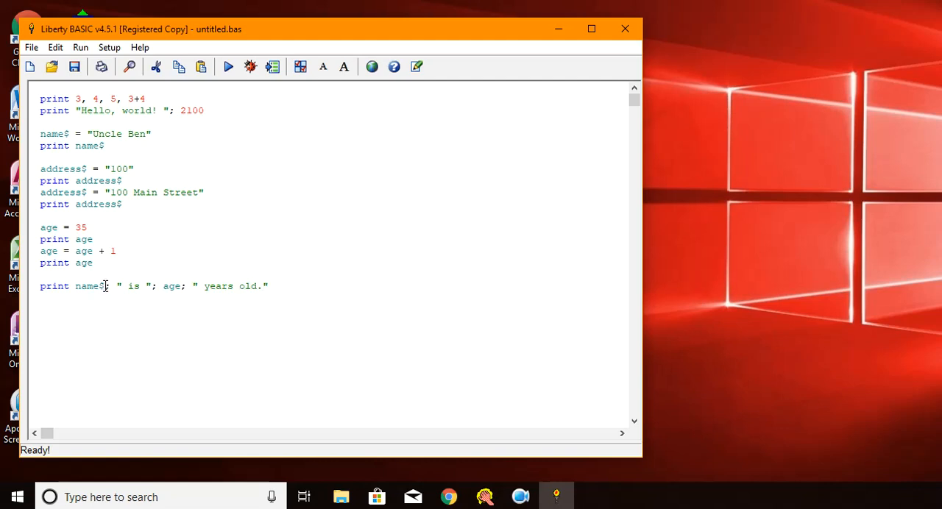
mouse_move(154, 286)
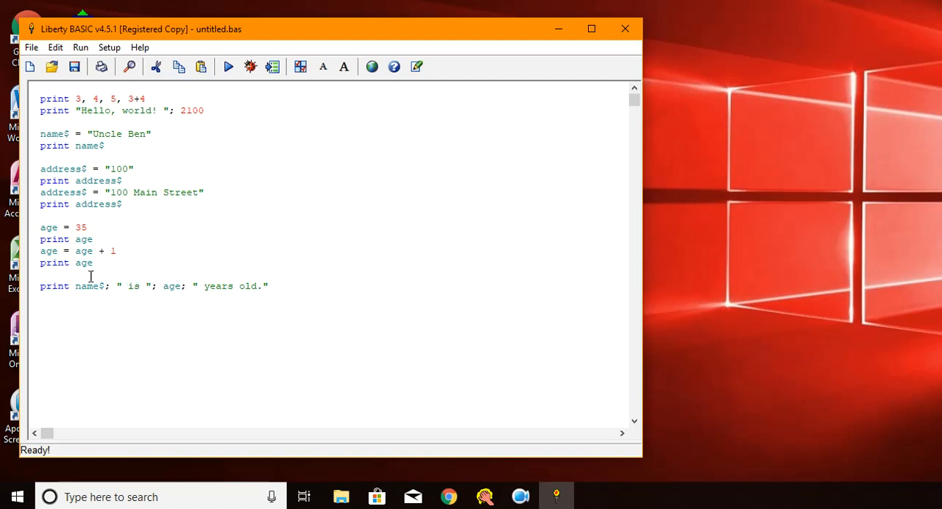
mouse_move(229, 286)
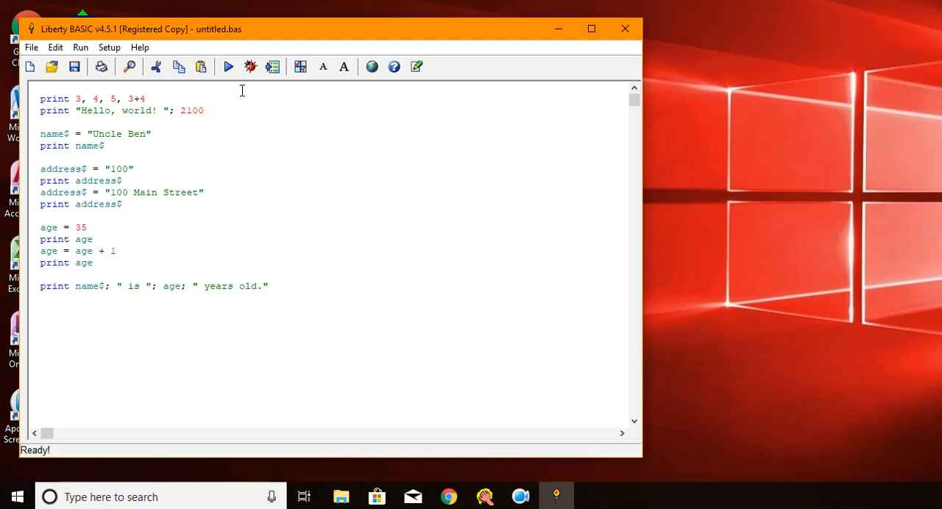
click(228, 66)
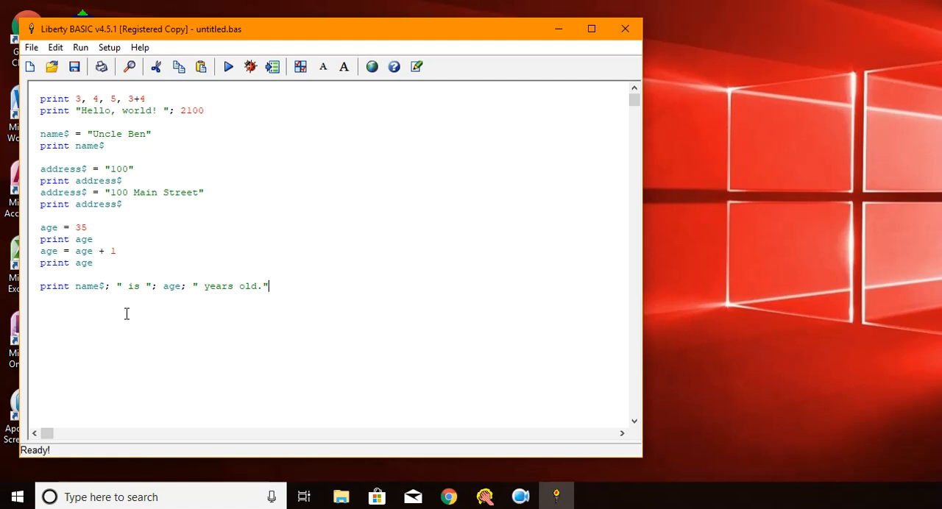
mouse_move(76, 286)
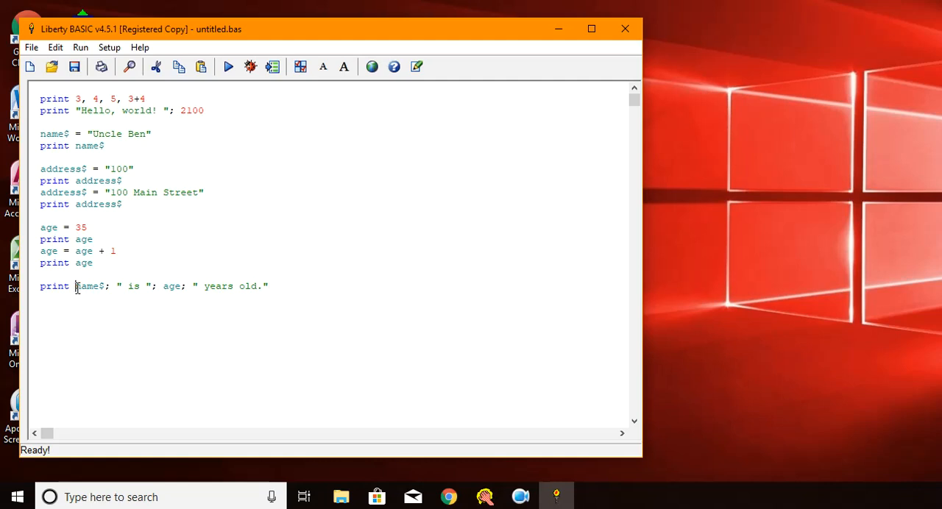
Copy the sentence expression and insert a 'text$ =' line above the print line
drag(75, 286, 269, 286)
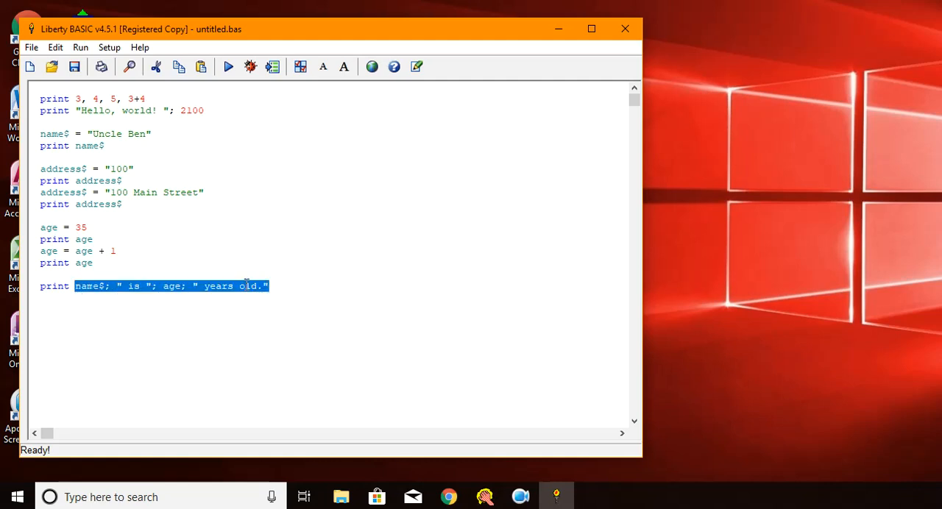
right_click(247, 285)
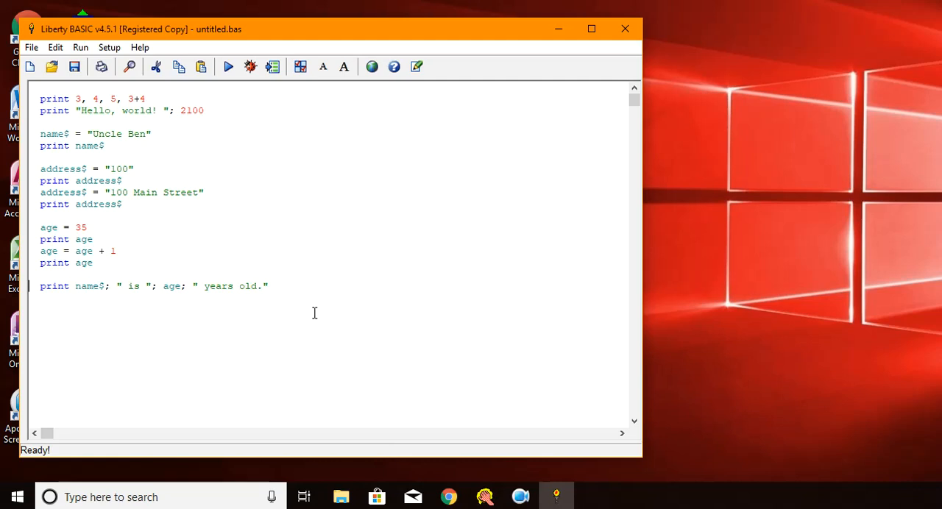
key(Enter)
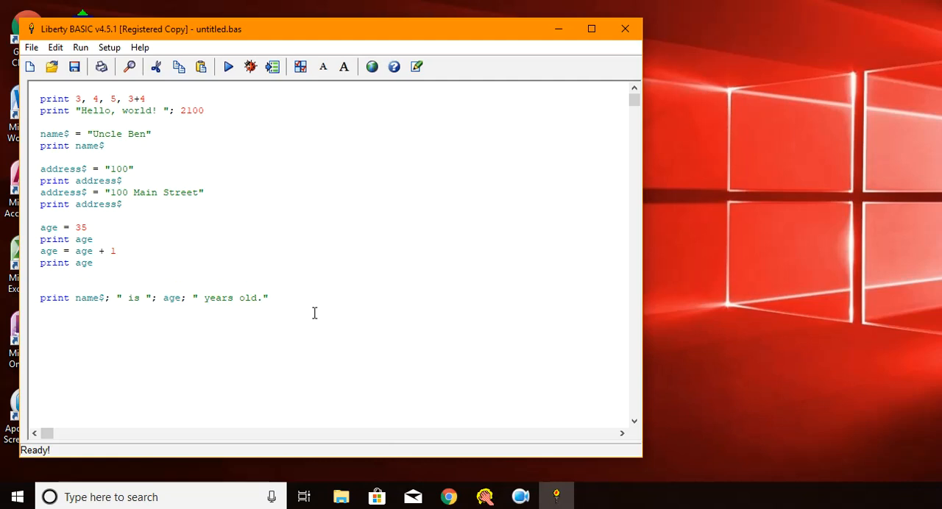
text(text)
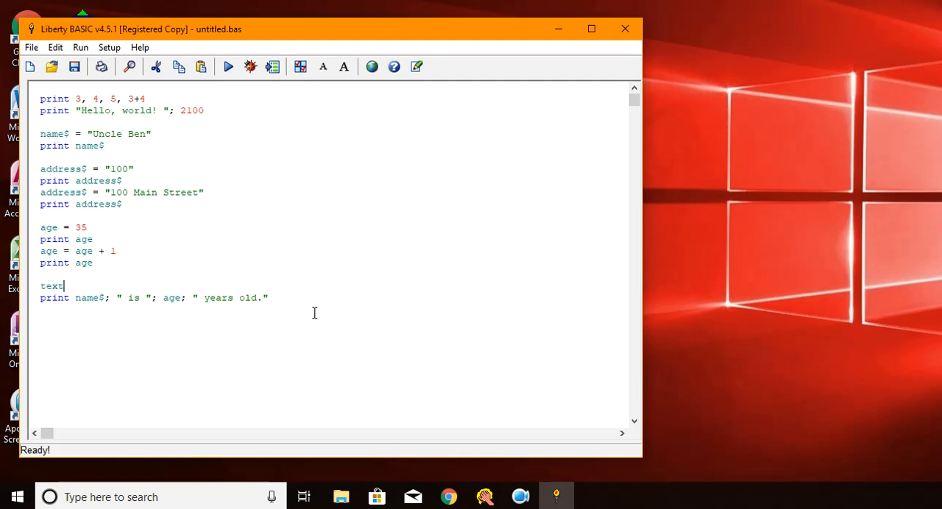
text($ =)
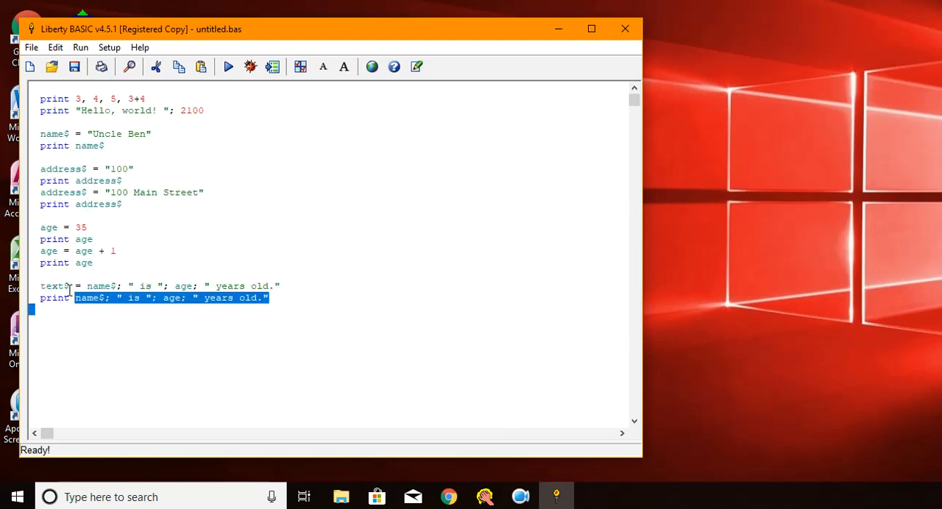
Print text$ instead, run to show 'Uncle Ben is 36 years old.', then close the output
text(text)
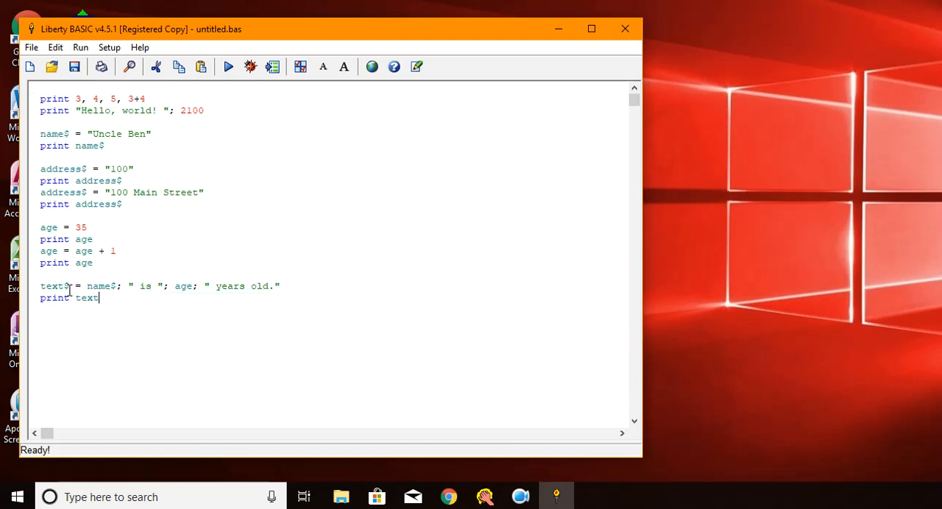
text($)
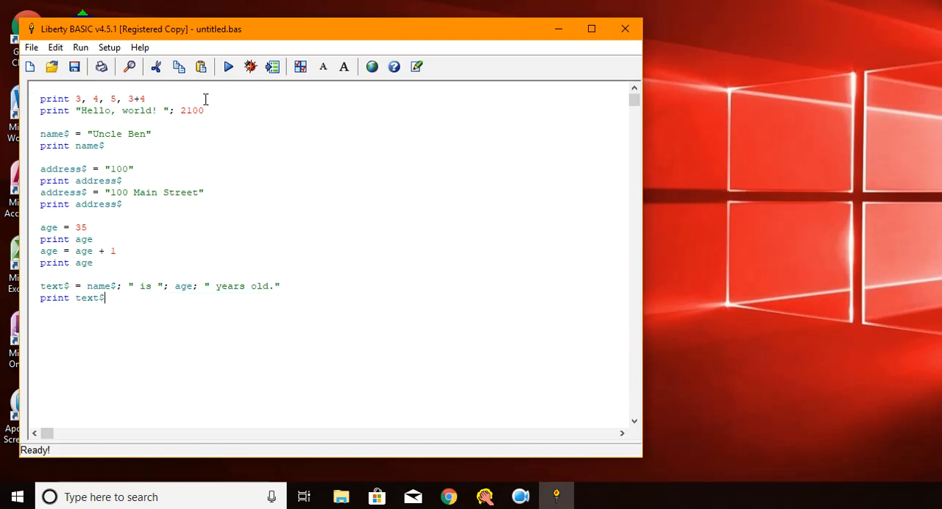
click(228, 67)
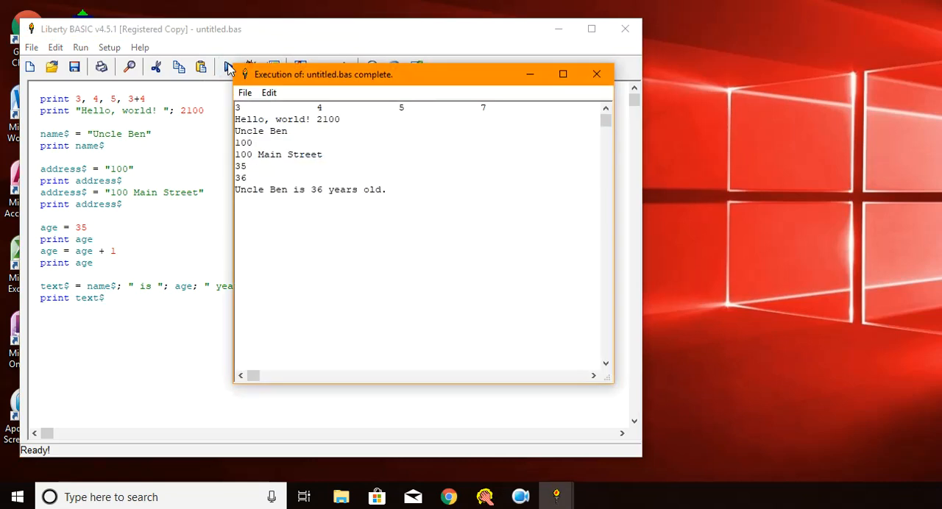
mouse_move(120, 216)
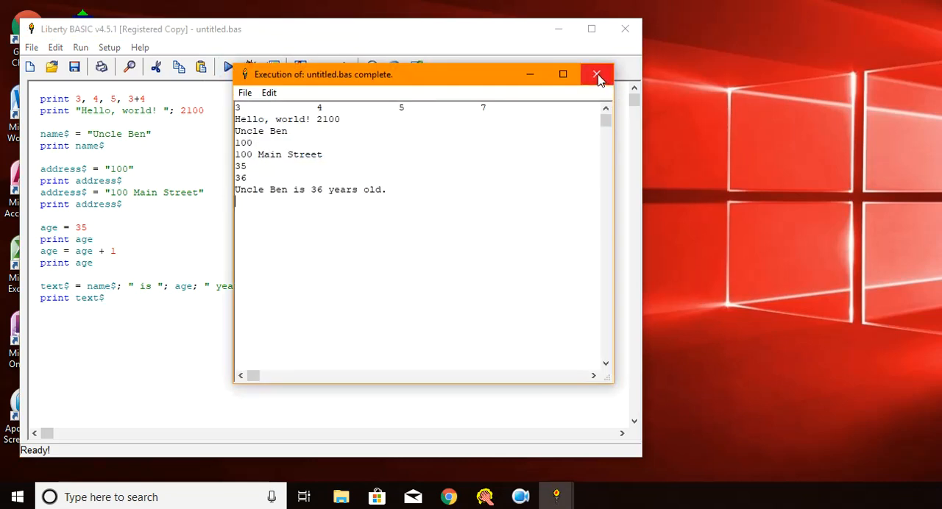
click(596, 74)
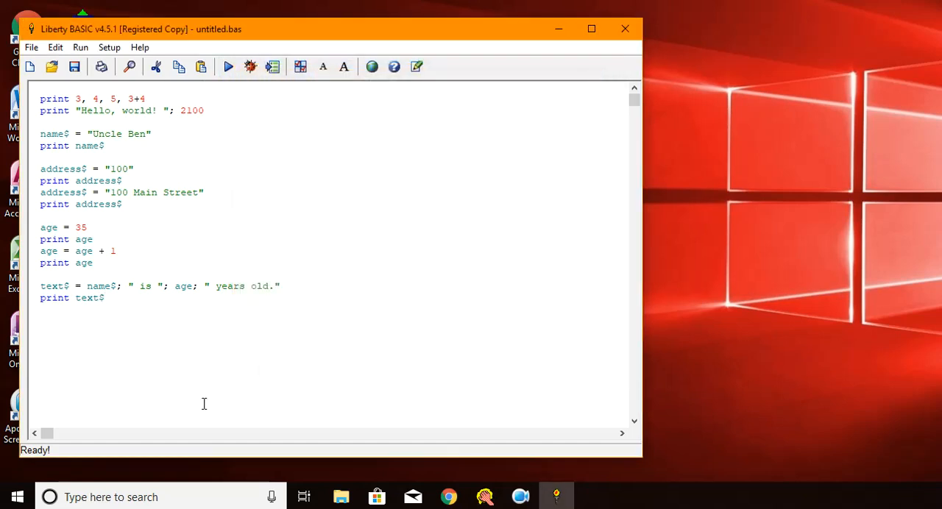